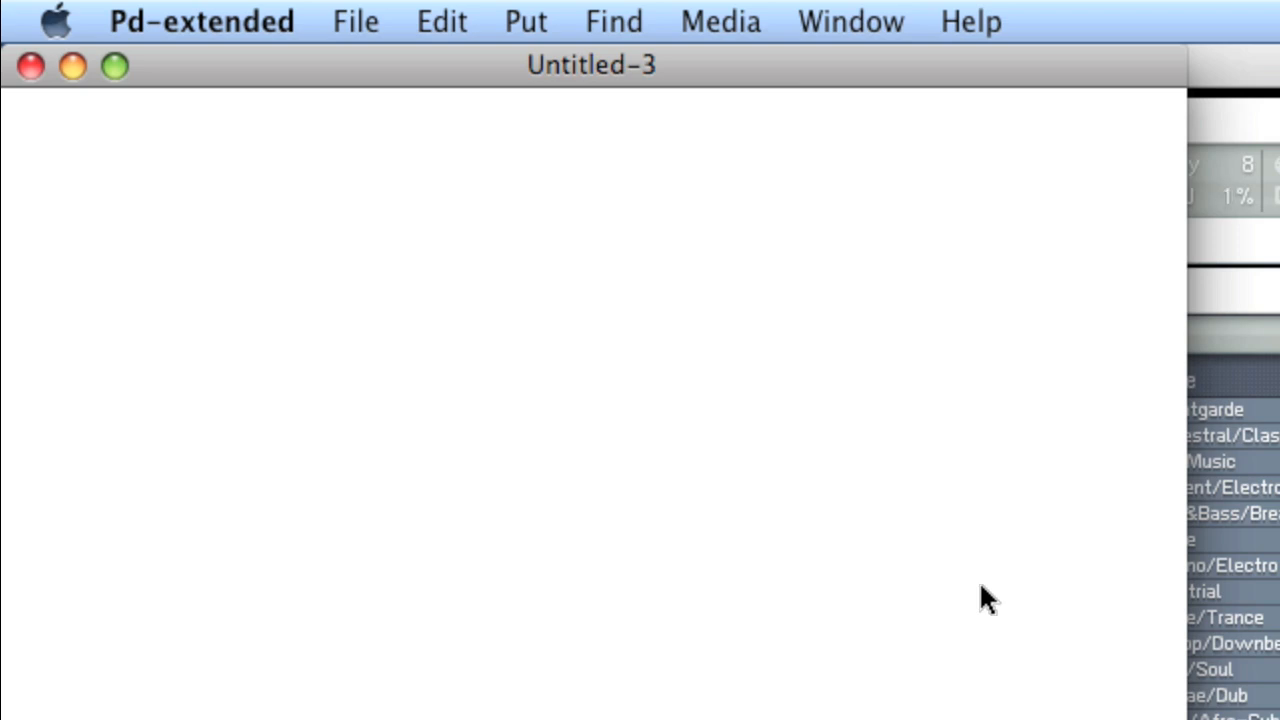
{"action": "mouse_move", "coordinate": [656, 552]}
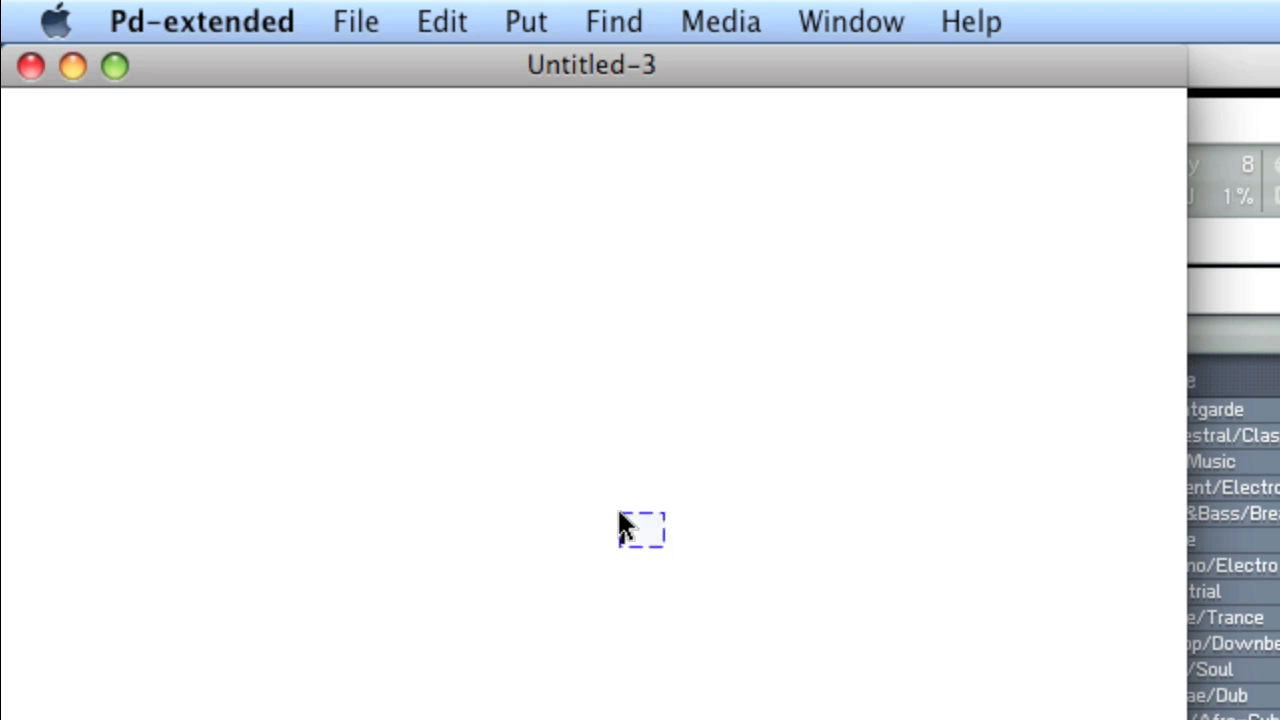
Inspect an existing bpm object and look inside its abstraction
{"action": "type", "text": "bpm"}
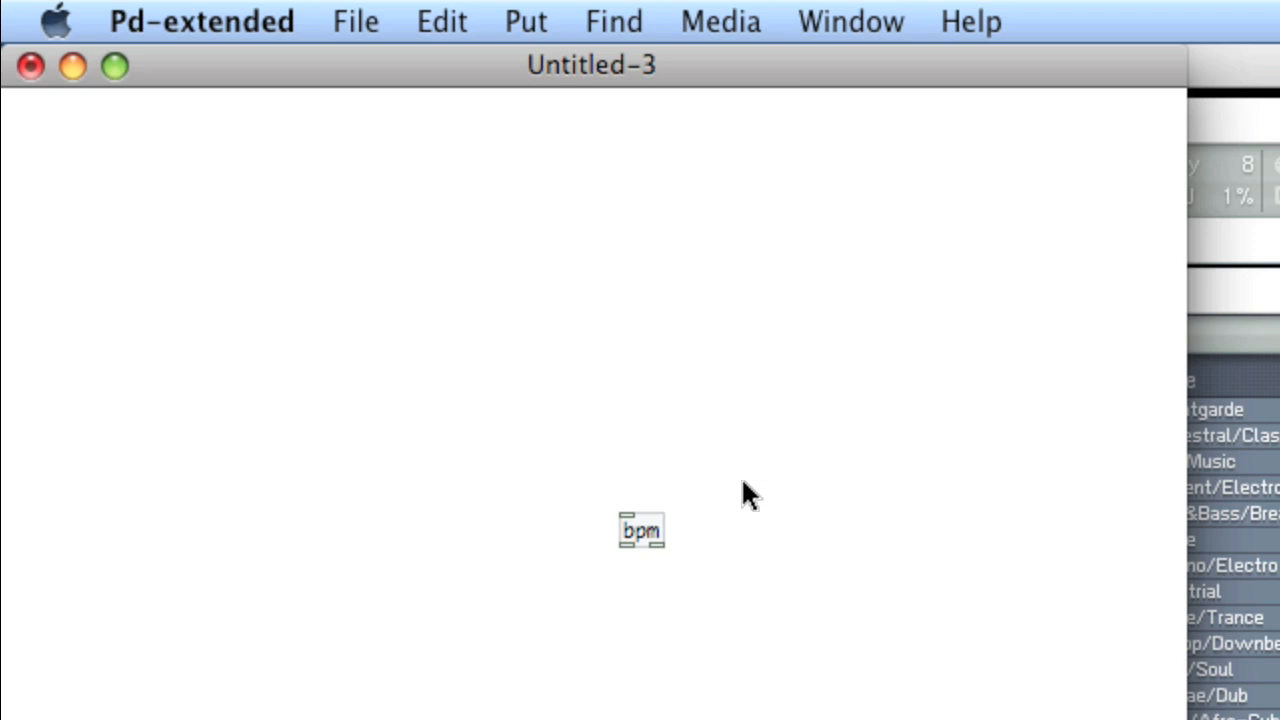
{"action": "right_click", "coordinate": [640, 530]}
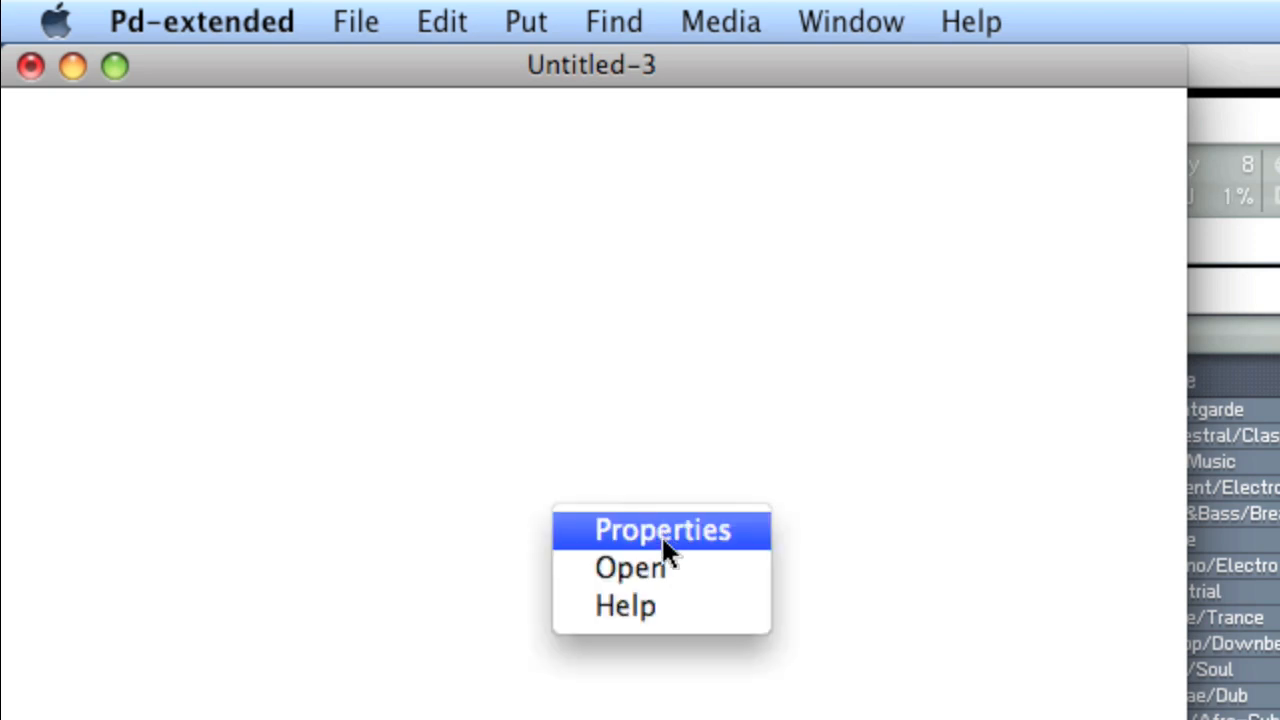
{"action": "left_click", "coordinate": [662, 530]}
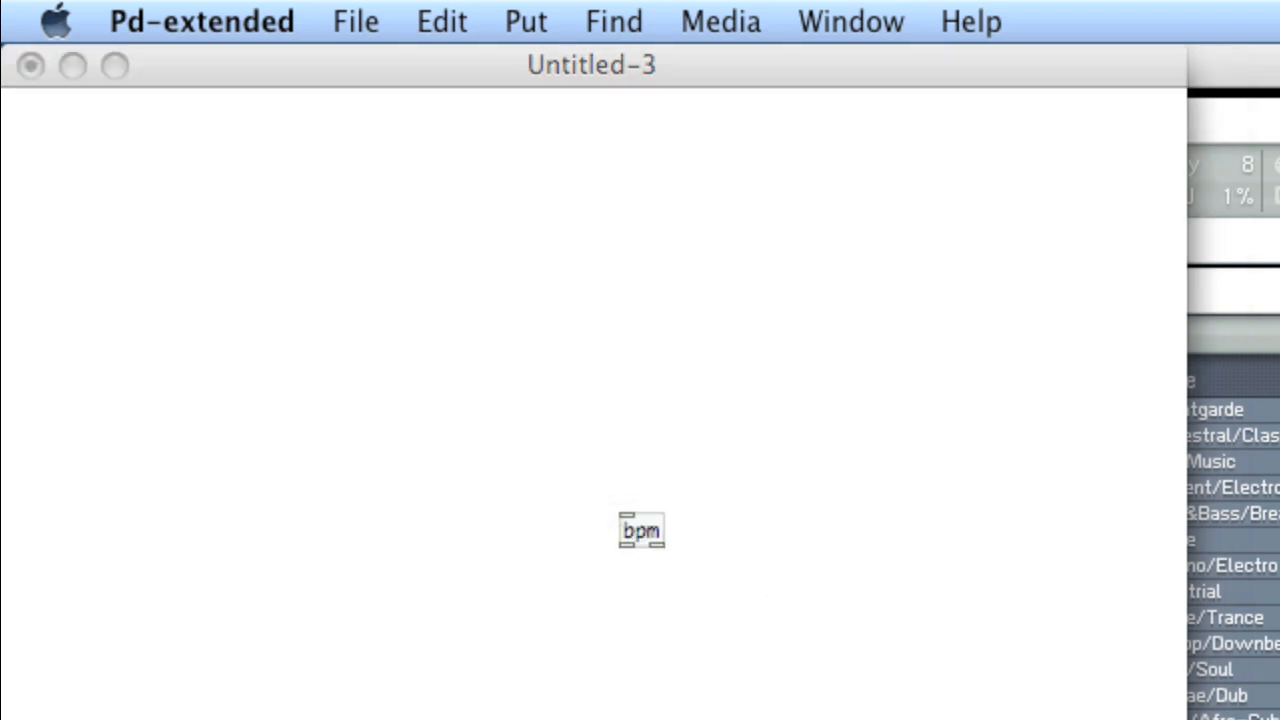
{"action": "double_click", "coordinate": [640, 530]}
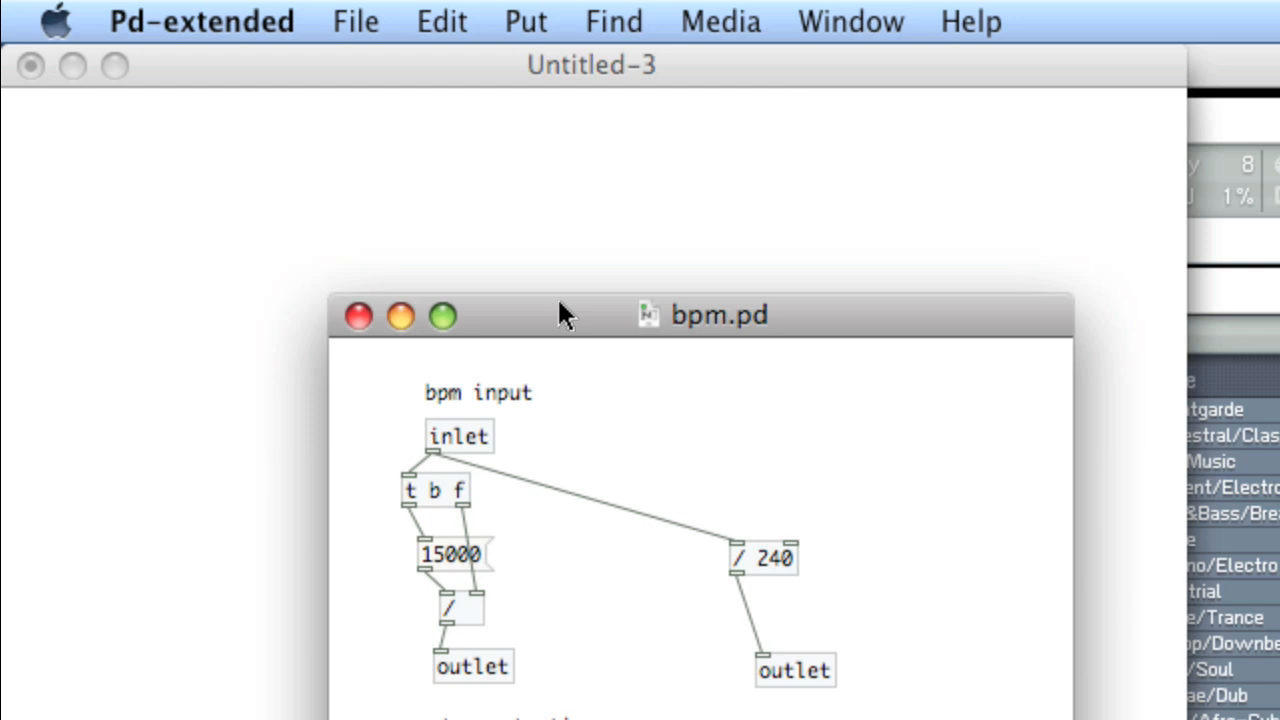
{"action": "mouse_move", "coordinate": [496, 644]}
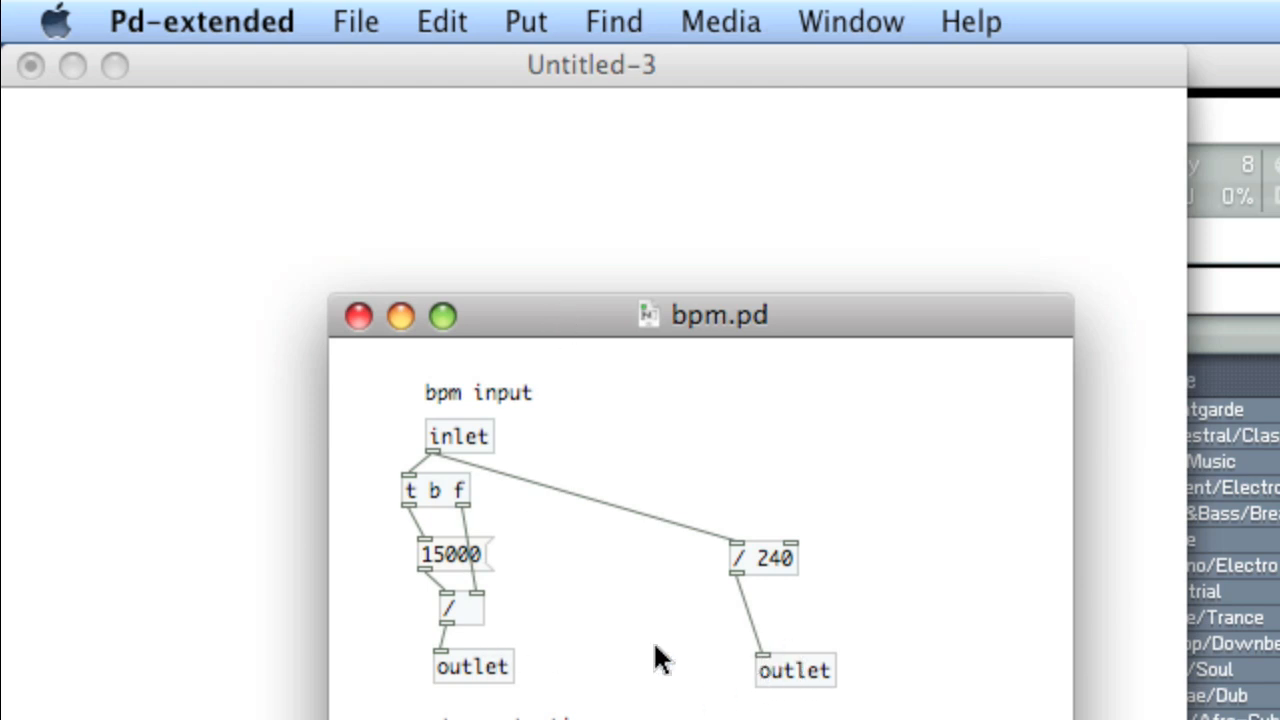
{"action": "mouse_move", "coordinate": [358, 316]}
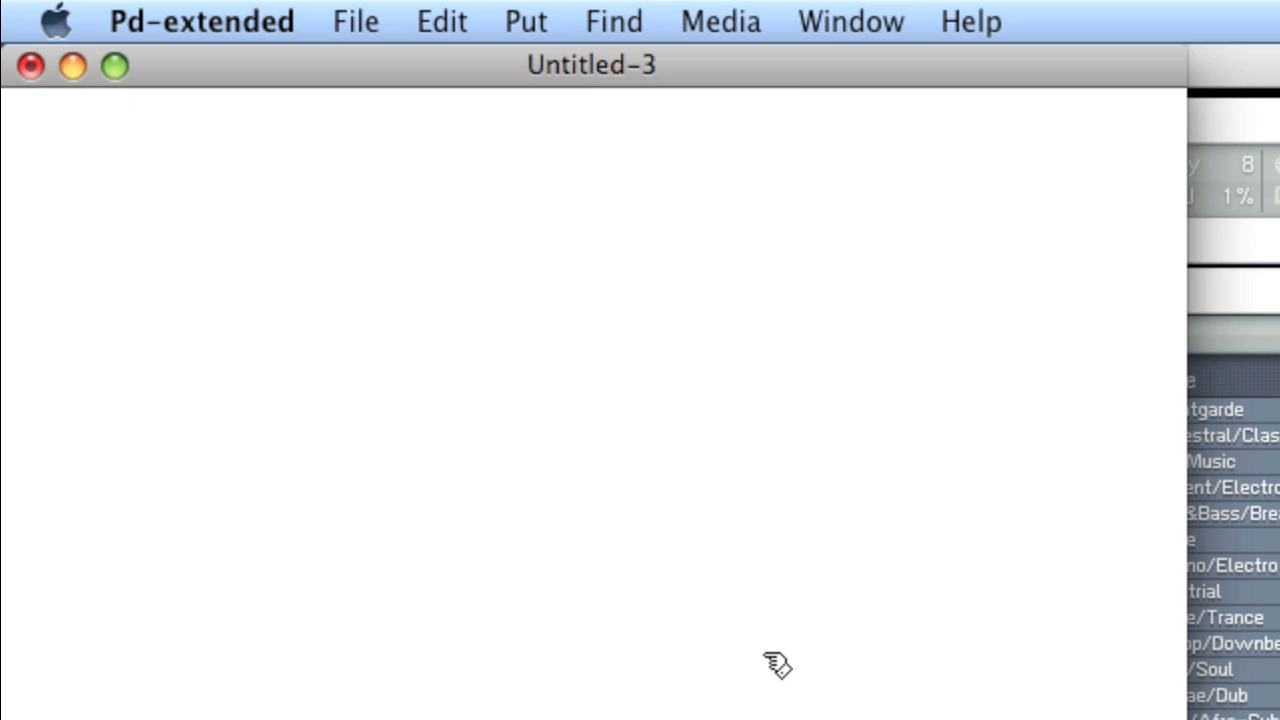
{"action": "mouse_move", "coordinate": [540, 160]}
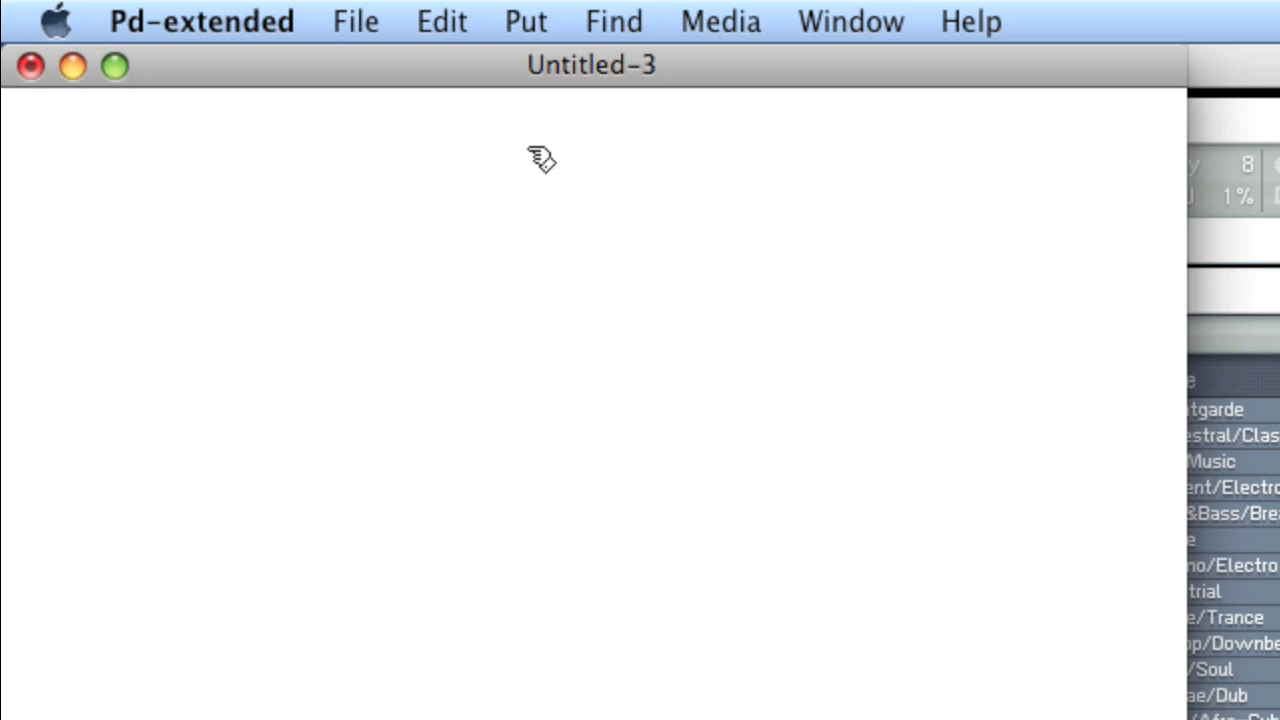
Save the patch as beats-per-minute in the hdez-abstractions folder
{"action": "left_click", "coordinate": [356, 20]}
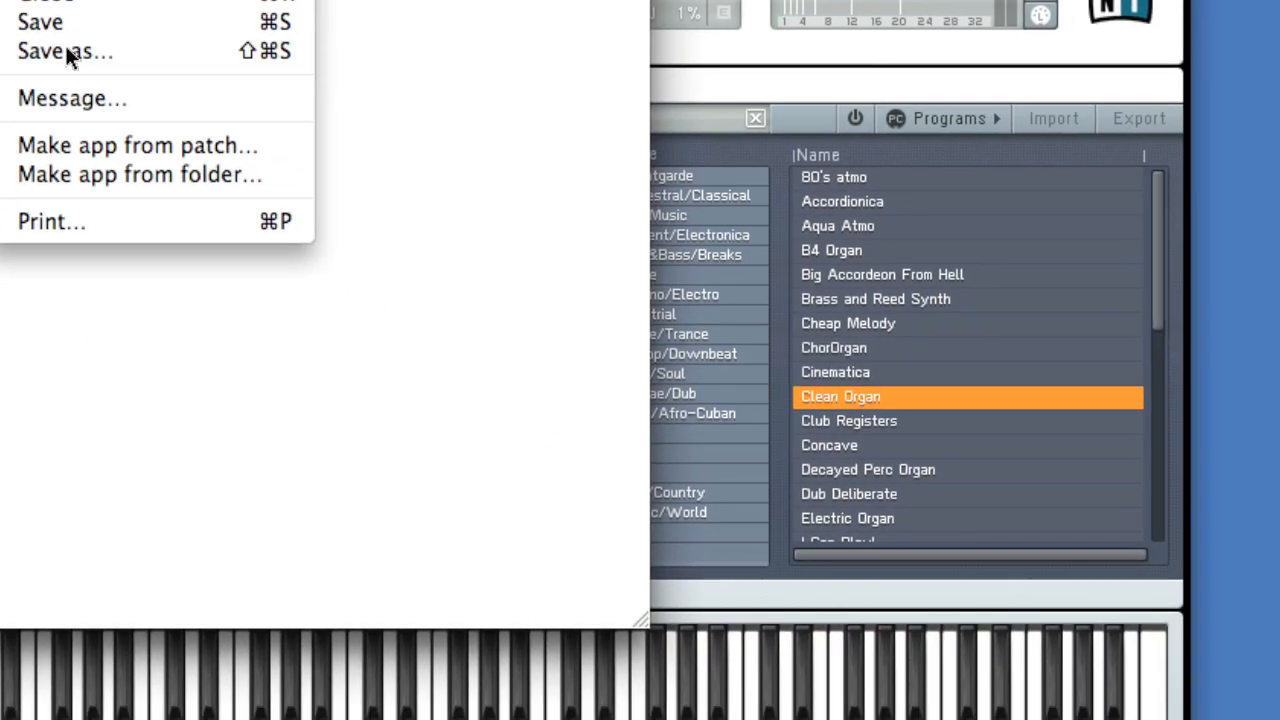
{"action": "left_click", "coordinate": [56, 52]}
{"action": "type", "text": "beats-per-"}
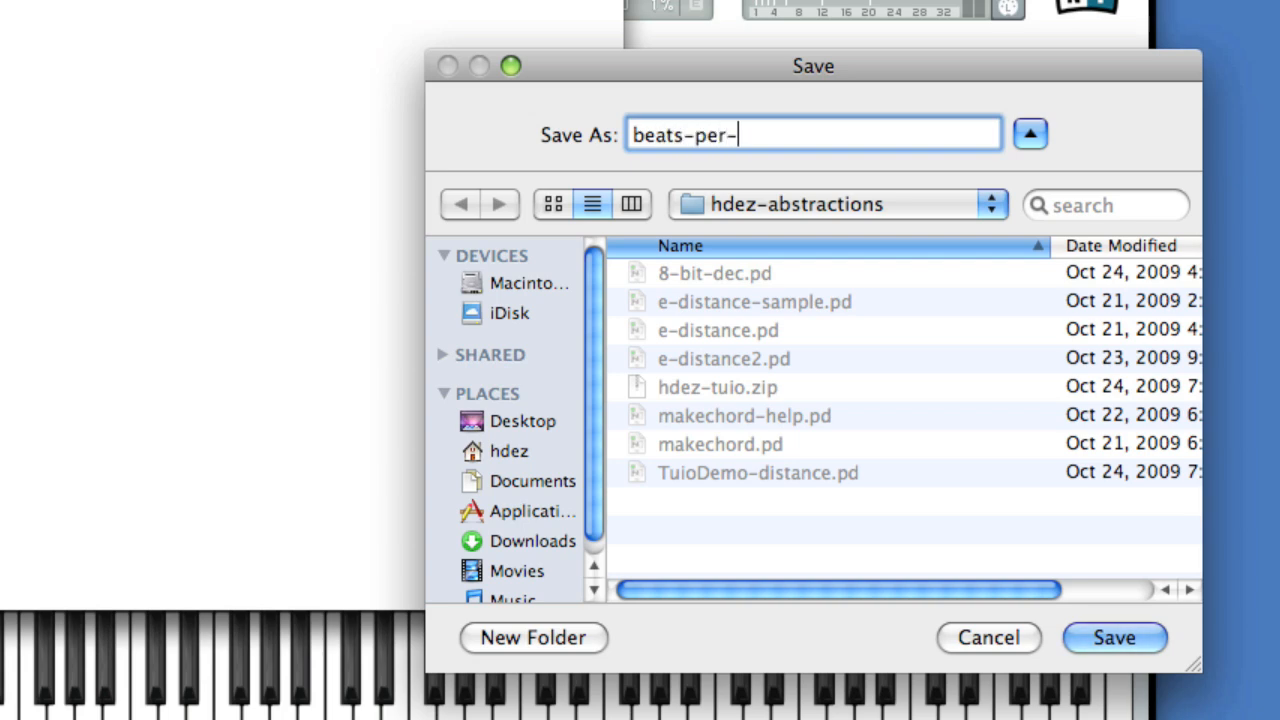
{"action": "type", "text": "minute"}
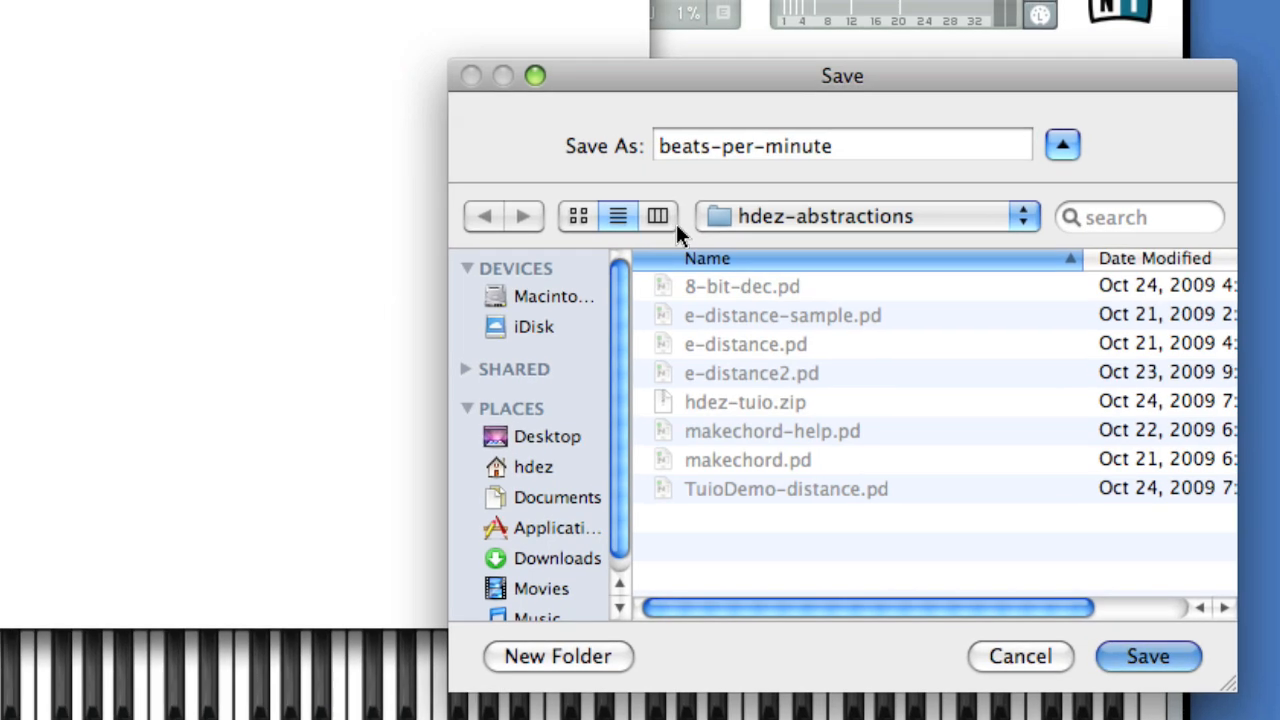
{"action": "left_click", "coordinate": [1148, 656]}
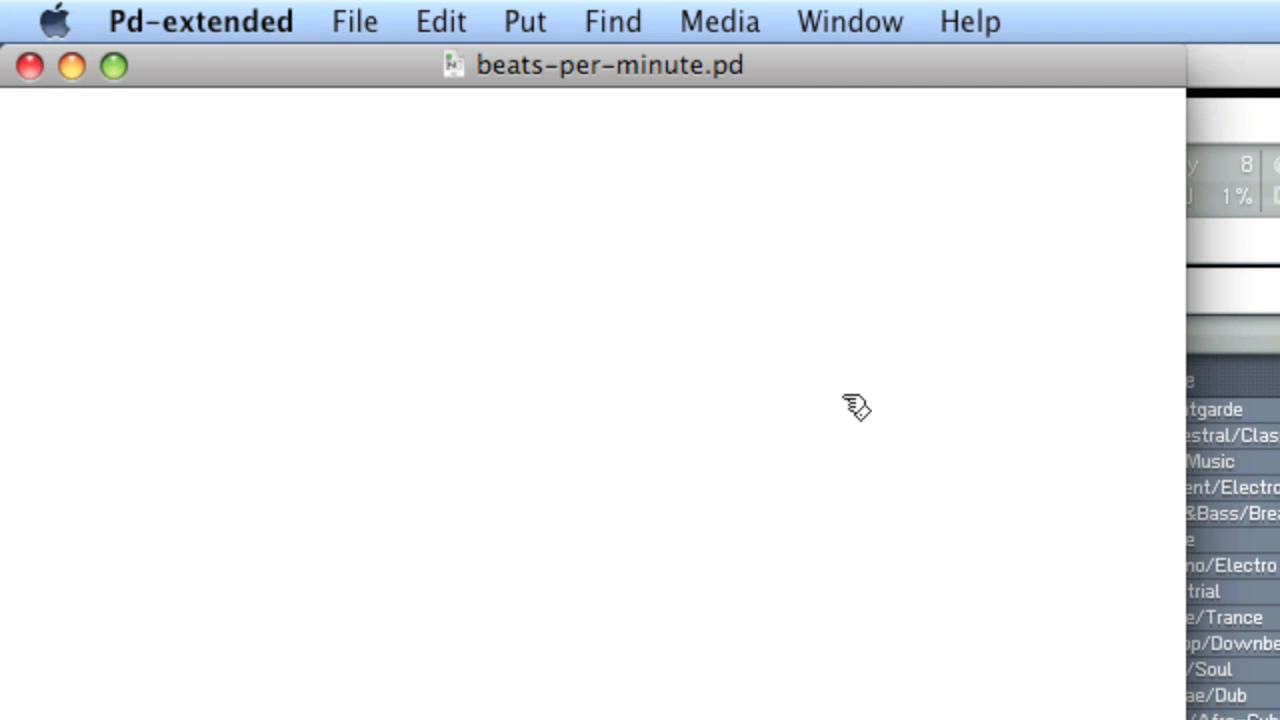
Place a 60000 message box with a / division object just below it
{"action": "left_click", "coordinate": [612, 362]}
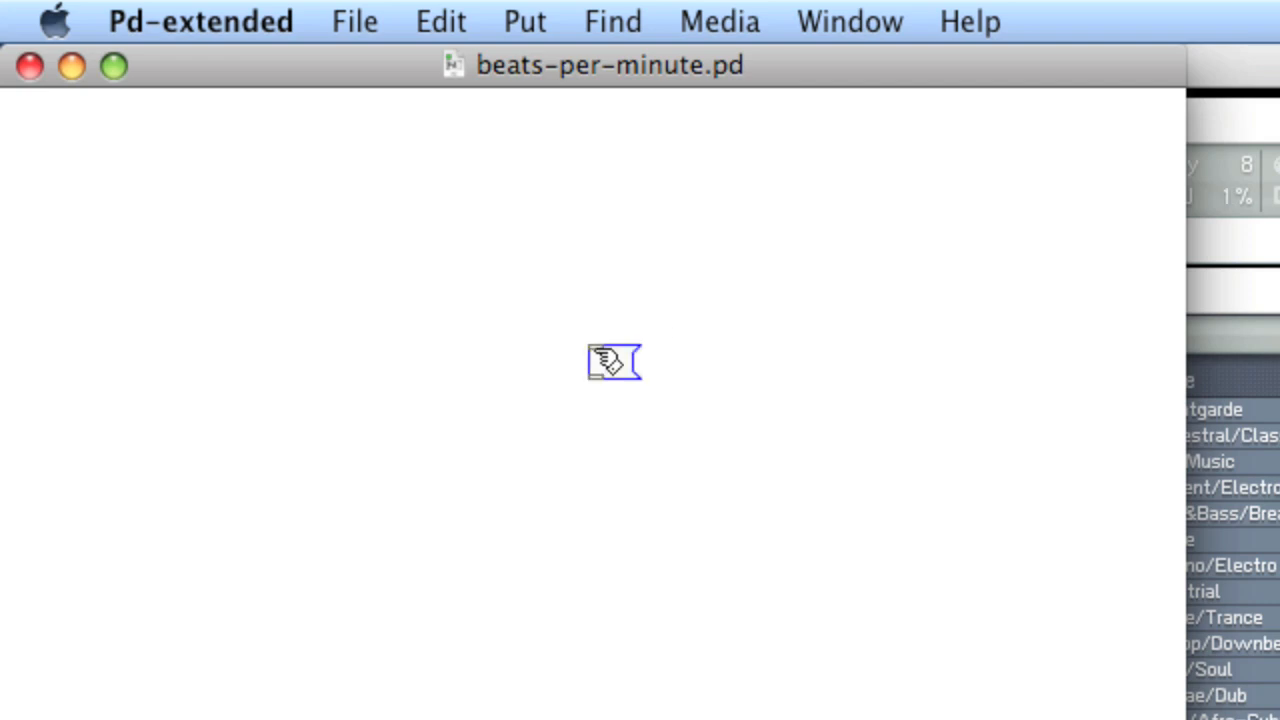
{"action": "left_click_drag", "start_coordinate": [612, 362], "coordinate": [564, 400]}
{"action": "type", "text": "60000"}
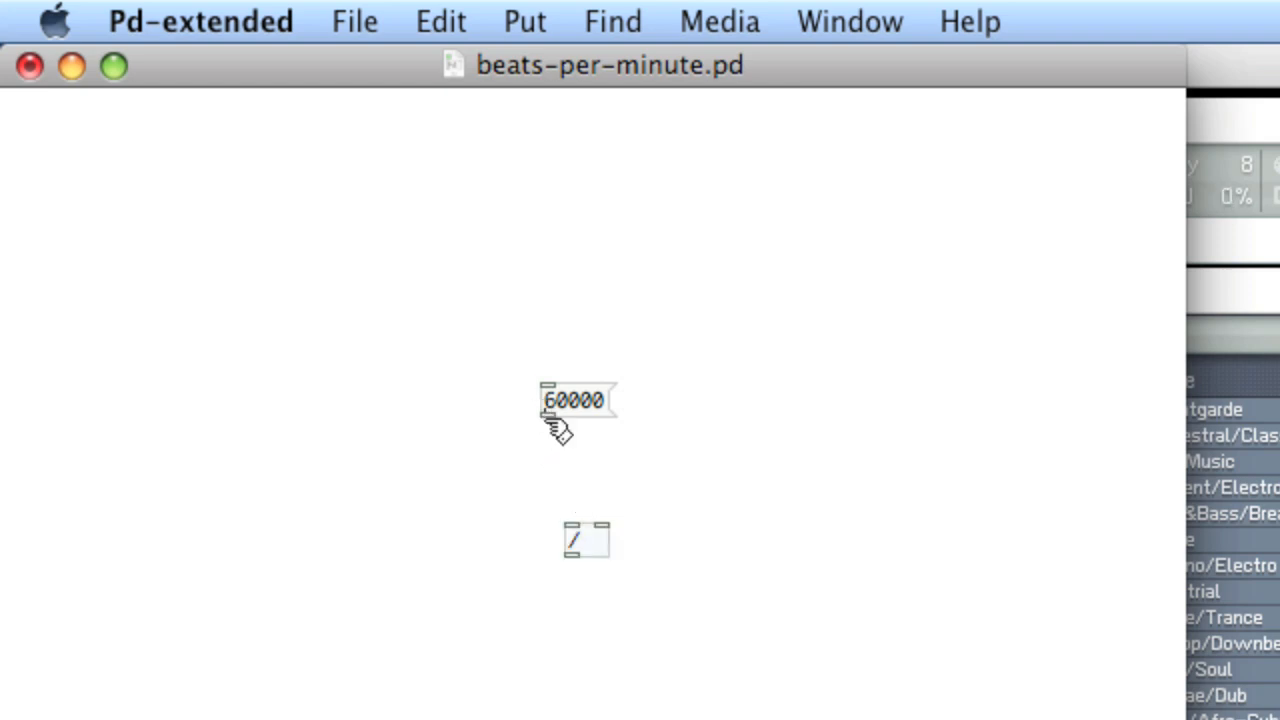
{"action": "left_click_drag", "start_coordinate": [548, 418], "coordinate": [580, 500]}
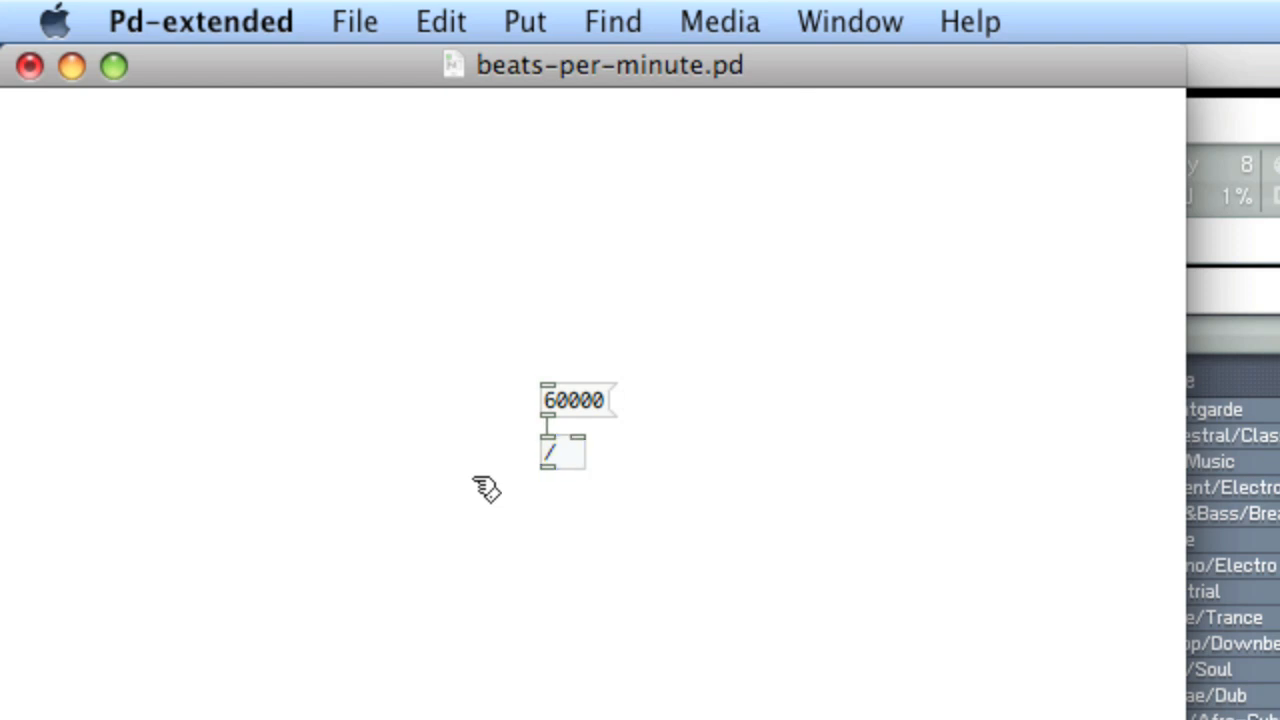
{"action": "mouse_move", "coordinate": [736, 272]}
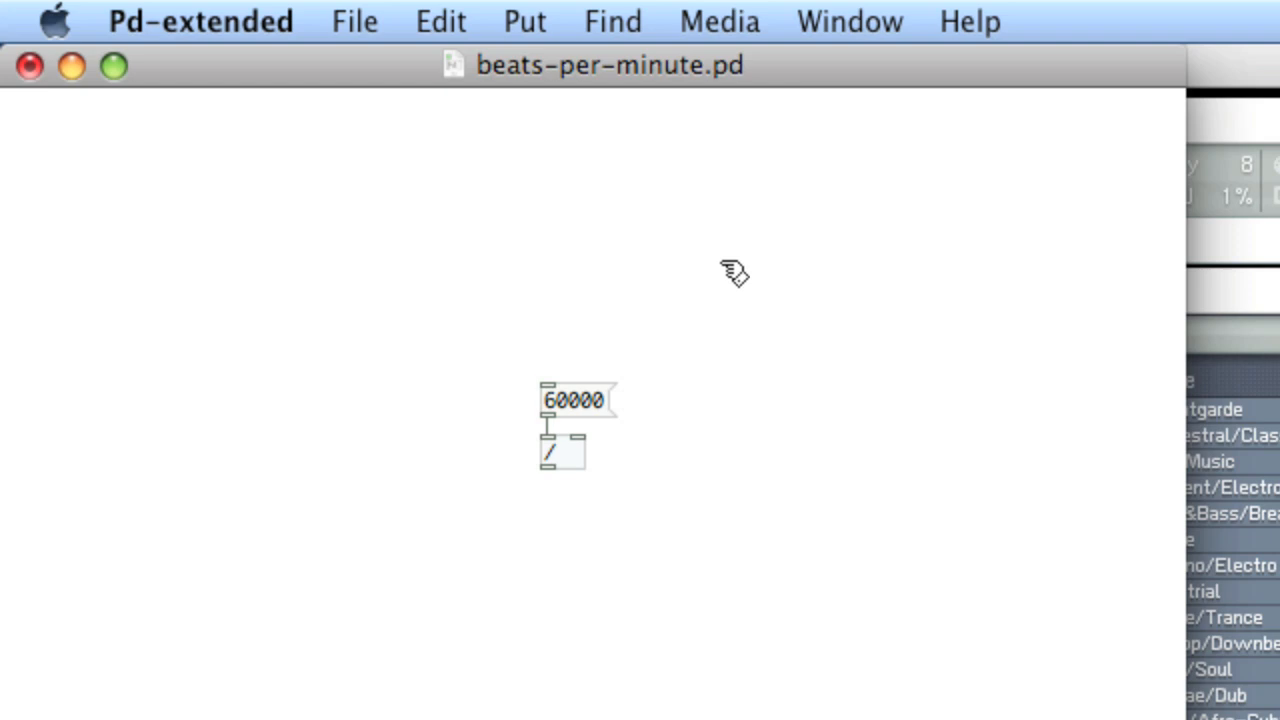
Add an inlet above 60000 and an outlet wired from the division's output
{"action": "left_click", "coordinate": [752, 280]}
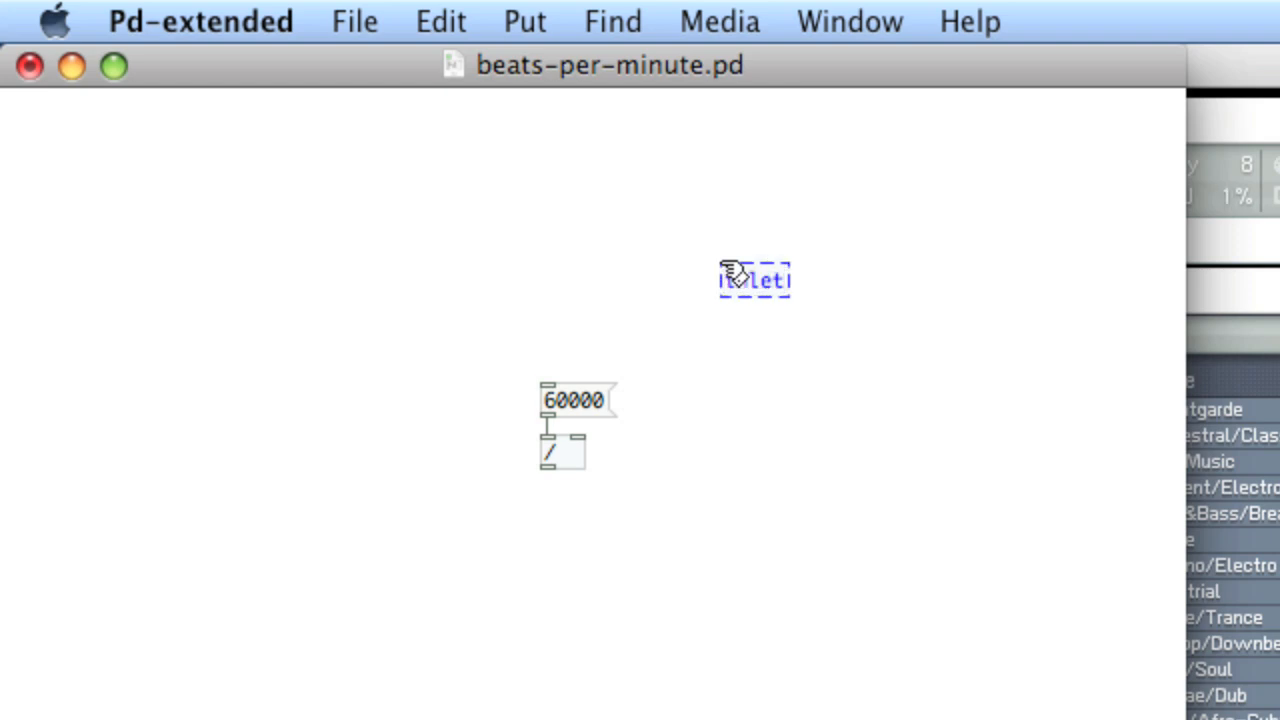
{"action": "left_click_drag", "start_coordinate": [752, 280], "coordinate": [548, 236]}
{"action": "type", "text": "outlet"}
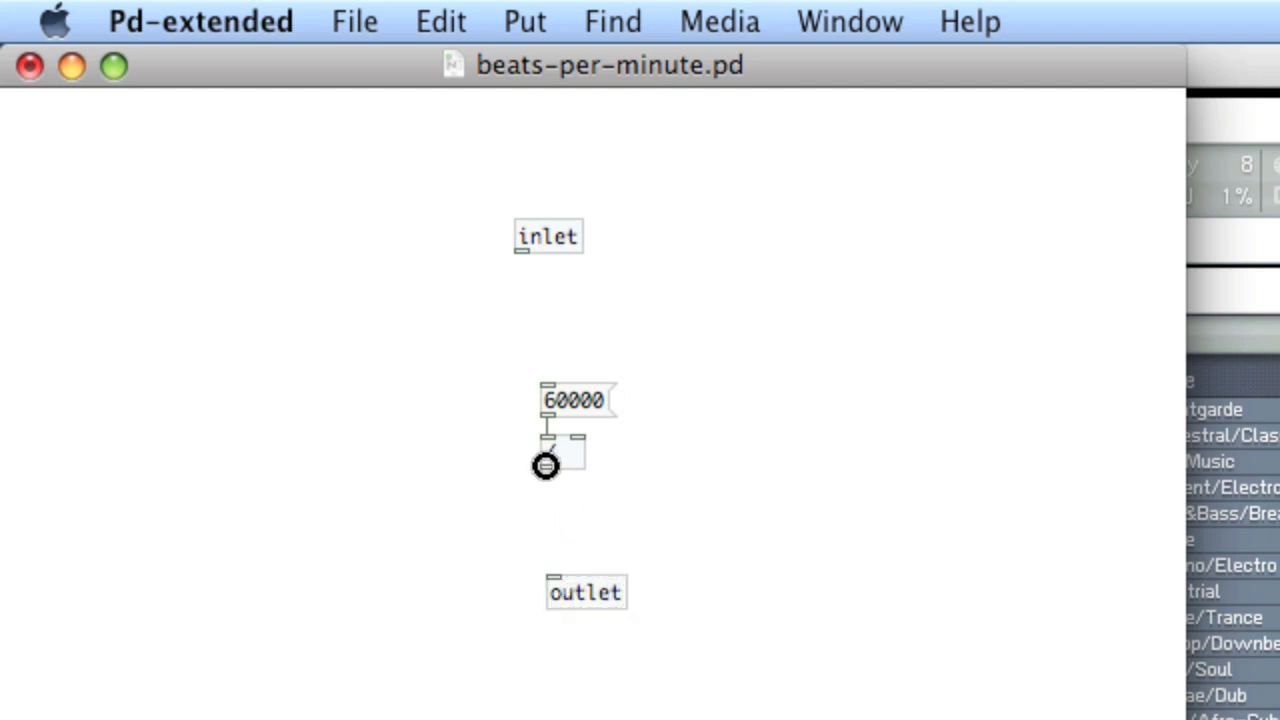
{"action": "left_click_drag", "start_coordinate": [548, 476], "coordinate": [586, 572]}
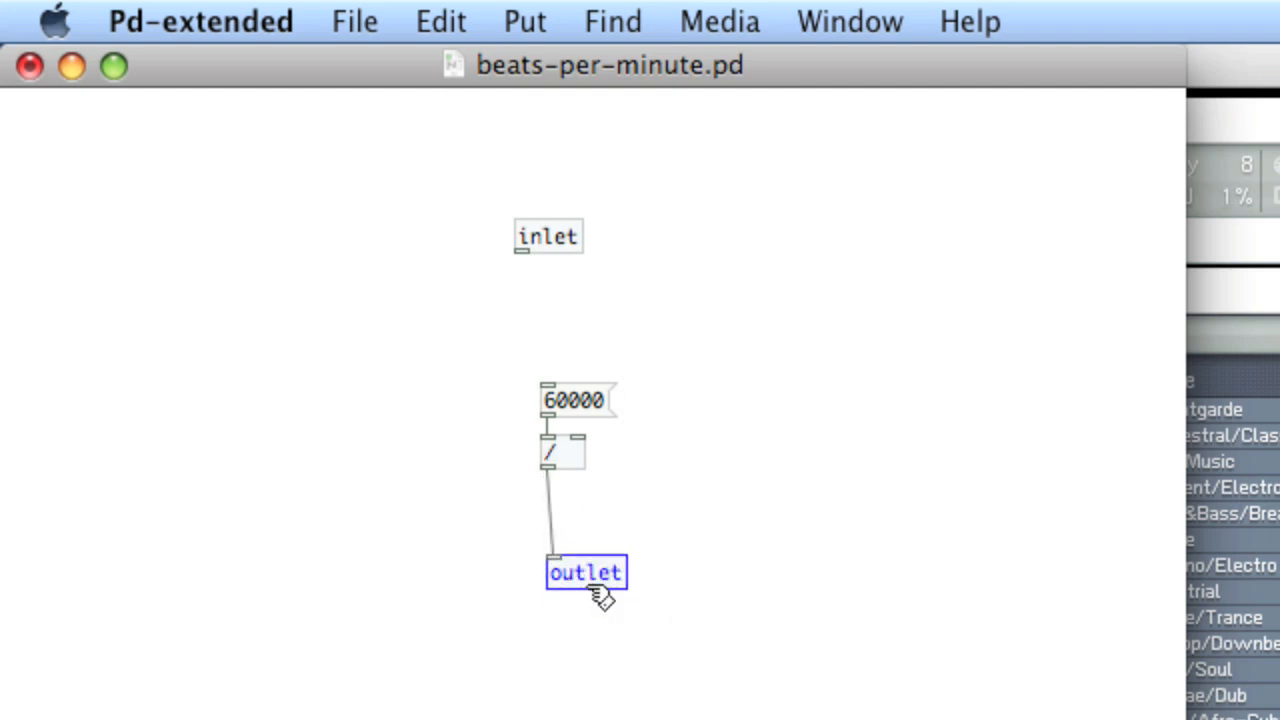
{"action": "left_click_drag", "start_coordinate": [586, 572], "coordinate": [578, 510]}
{"action": "type", "text": "t b"}
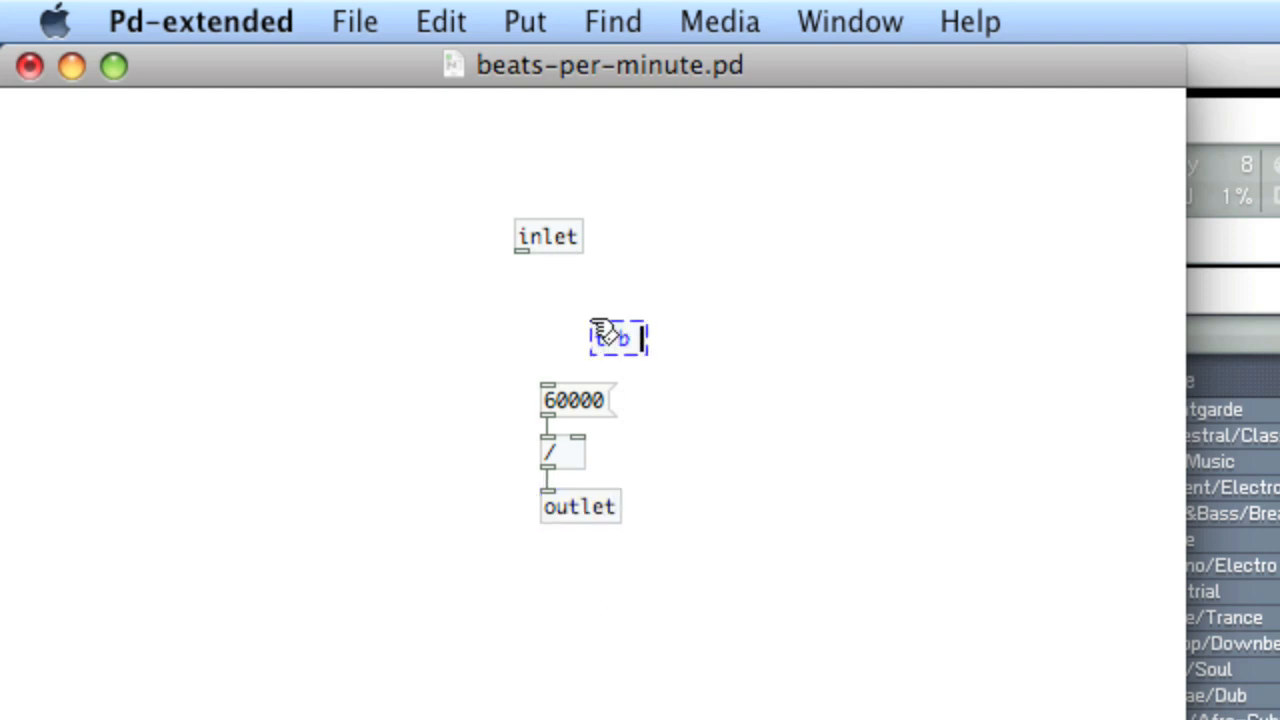
Insert f and t b f objects under the inlet, feeding 60000 and the / right inlet
{"action": "type", "text": "f"}
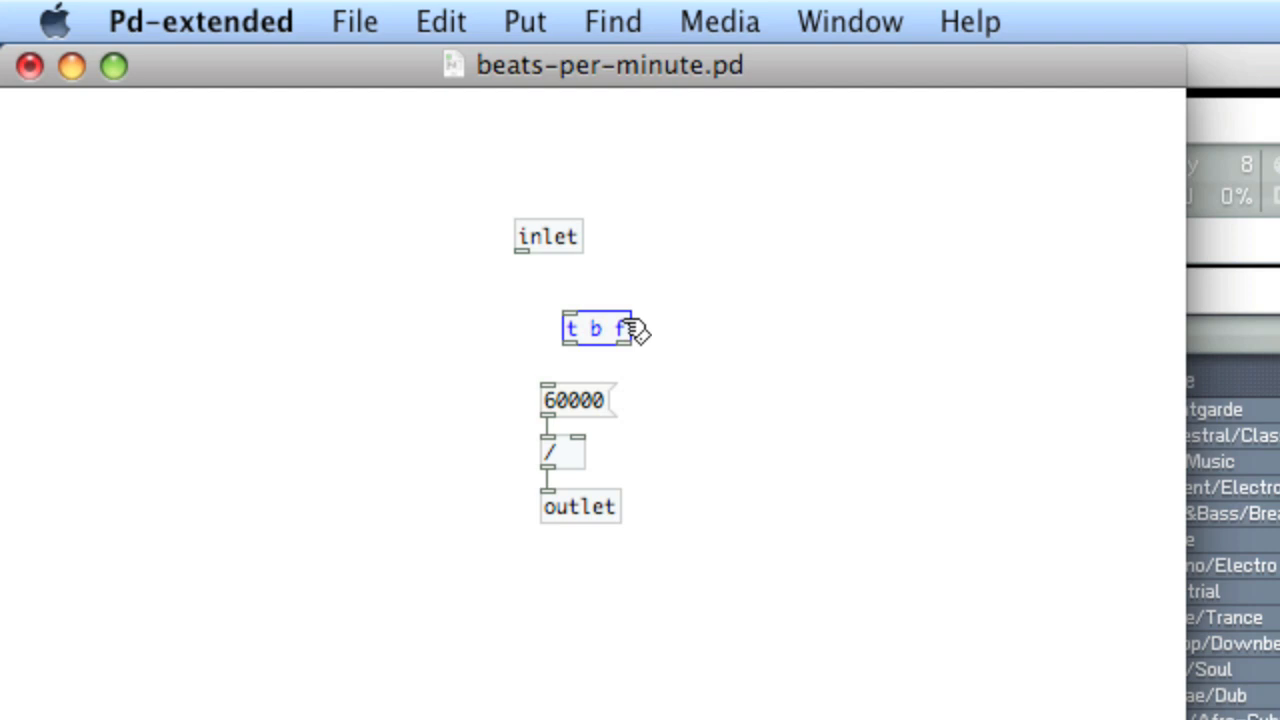
{"action": "left_click_drag", "start_coordinate": [604, 330], "coordinate": [578, 308]}
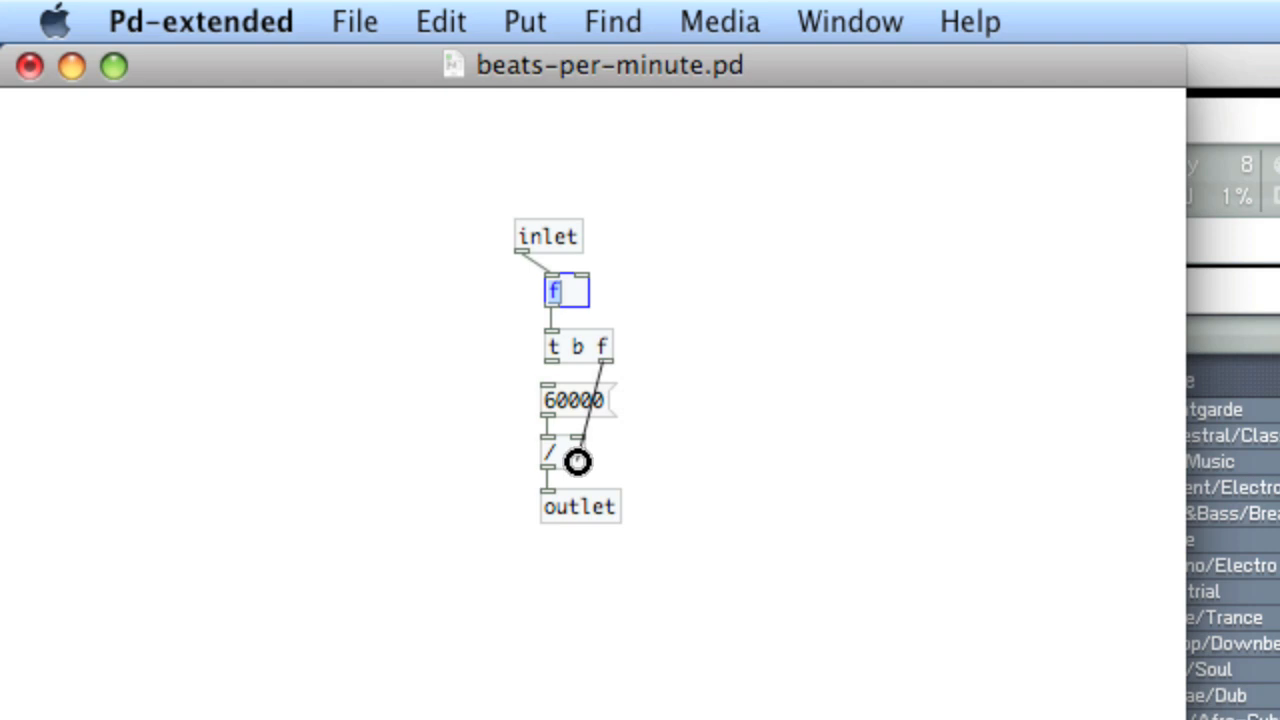
{"action": "mouse_move", "coordinate": [552, 360]}
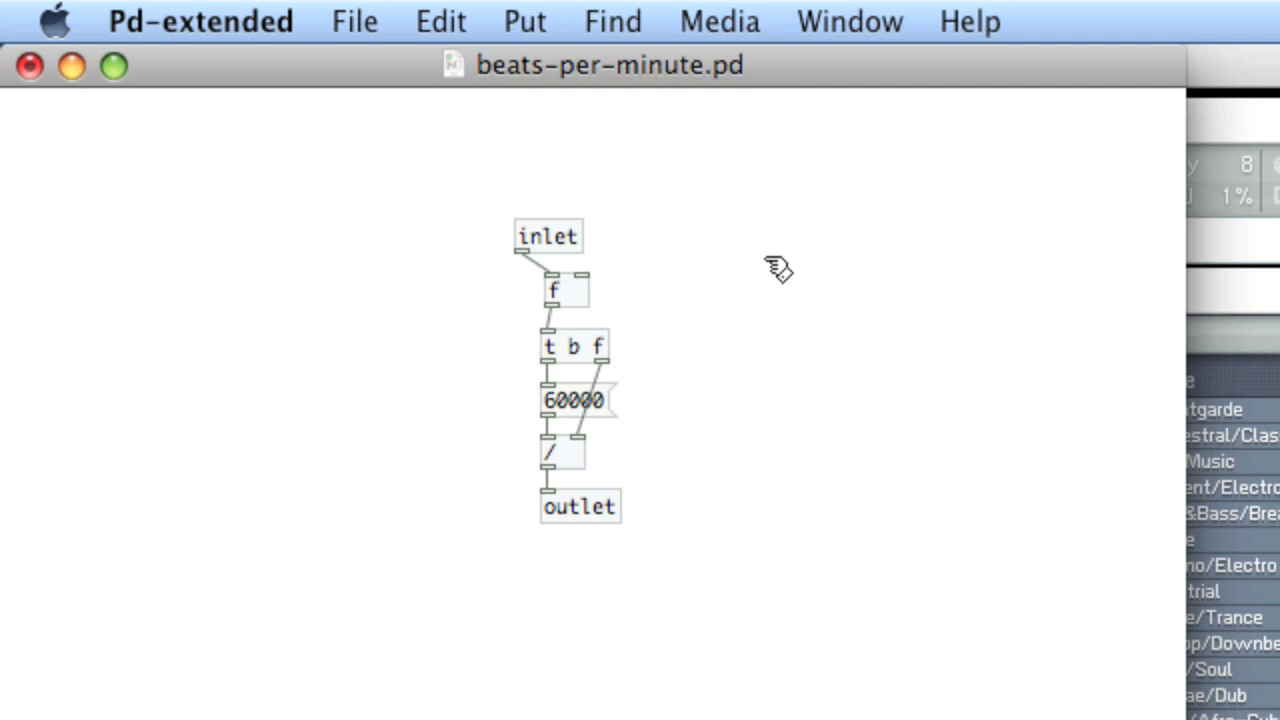
Wire the division result to a number box and test that 60 yields 1000
{"action": "left_click", "coordinate": [698, 212]}
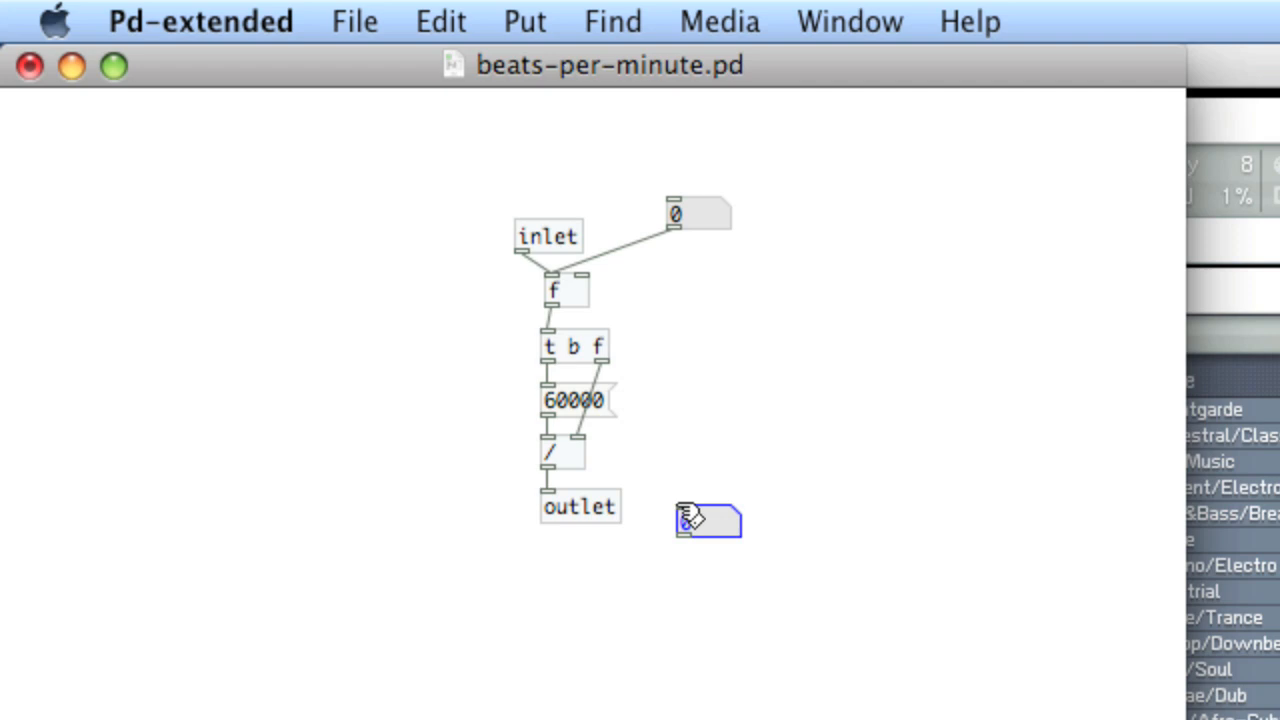
{"action": "left_click_drag", "start_coordinate": [548, 472], "coordinate": [708, 510]}
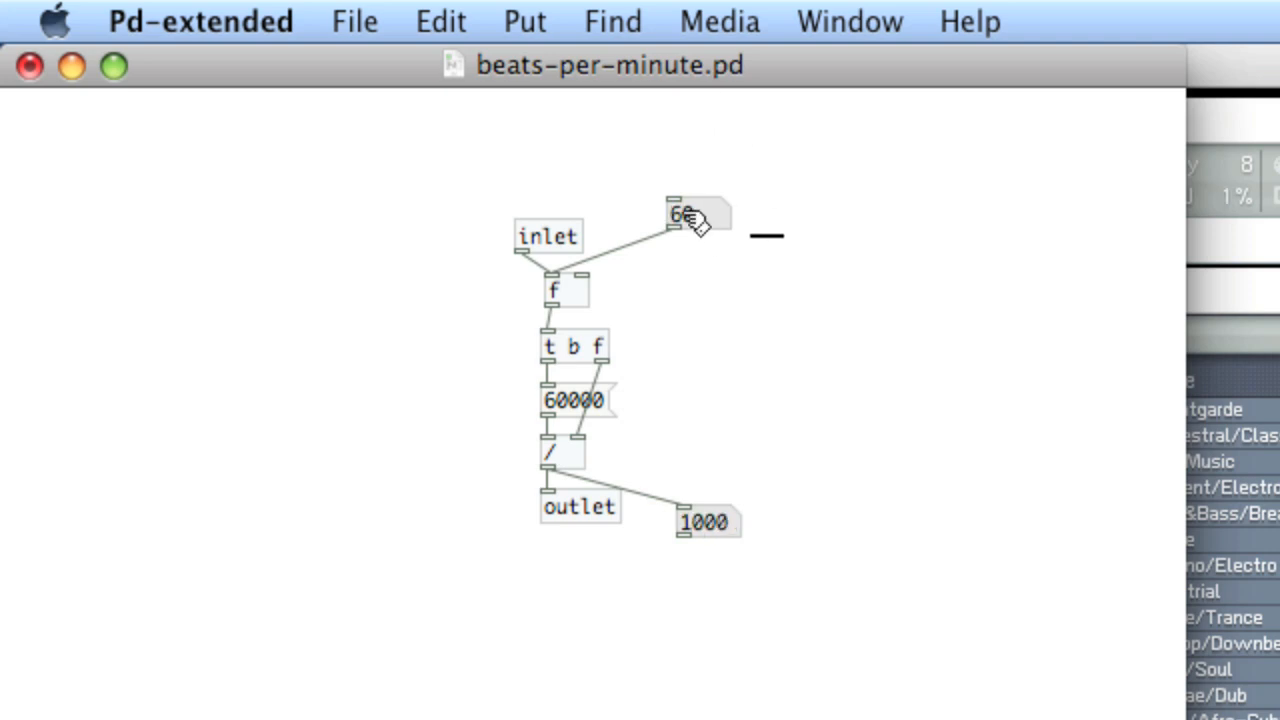
{"action": "left_click", "coordinate": [708, 522]}
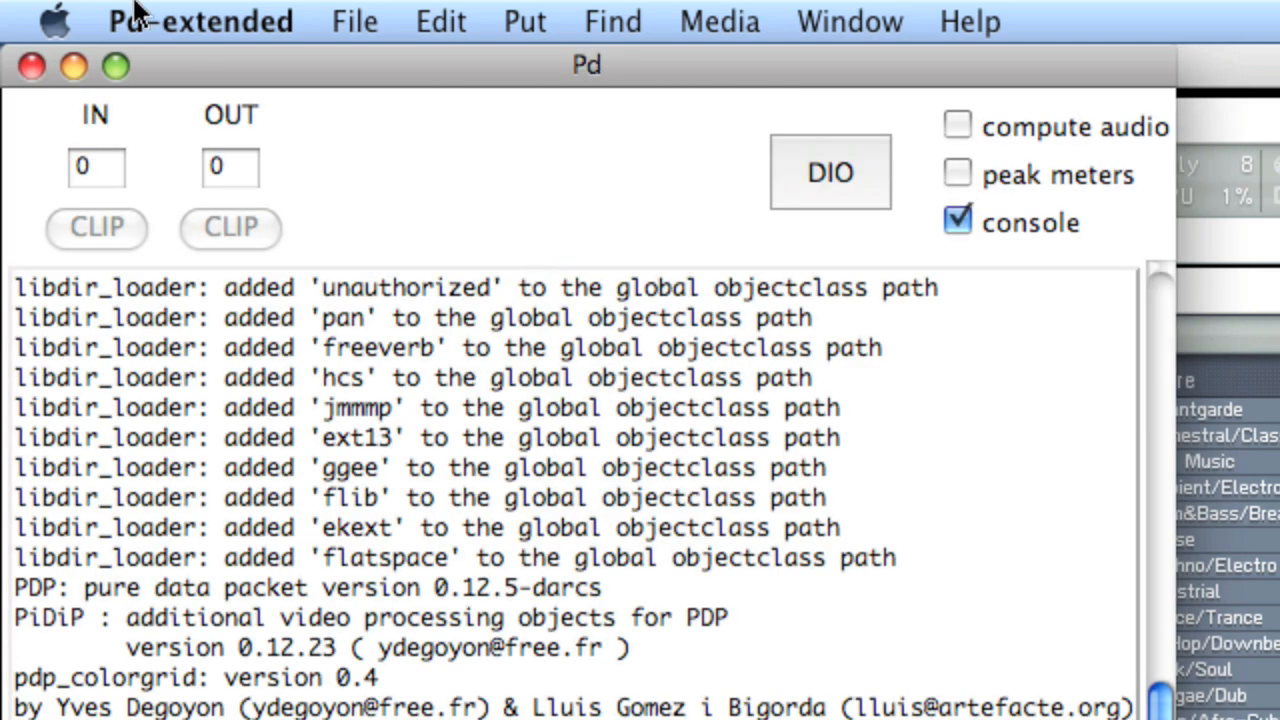
Set a Pd search path entry to Documents/PD/hdez-abstractions via Preferences > Path
{"action": "left_click", "coordinate": [200, 20]}
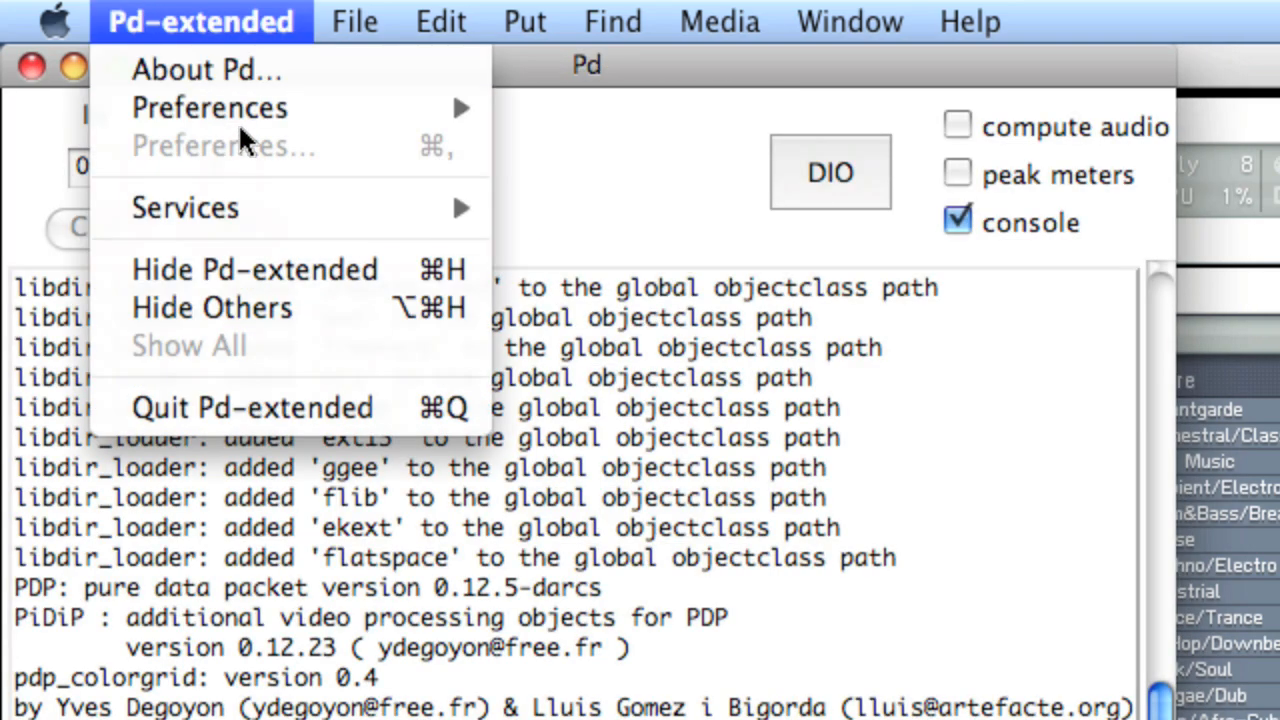
{"action": "mouse_move", "coordinate": [210, 108]}
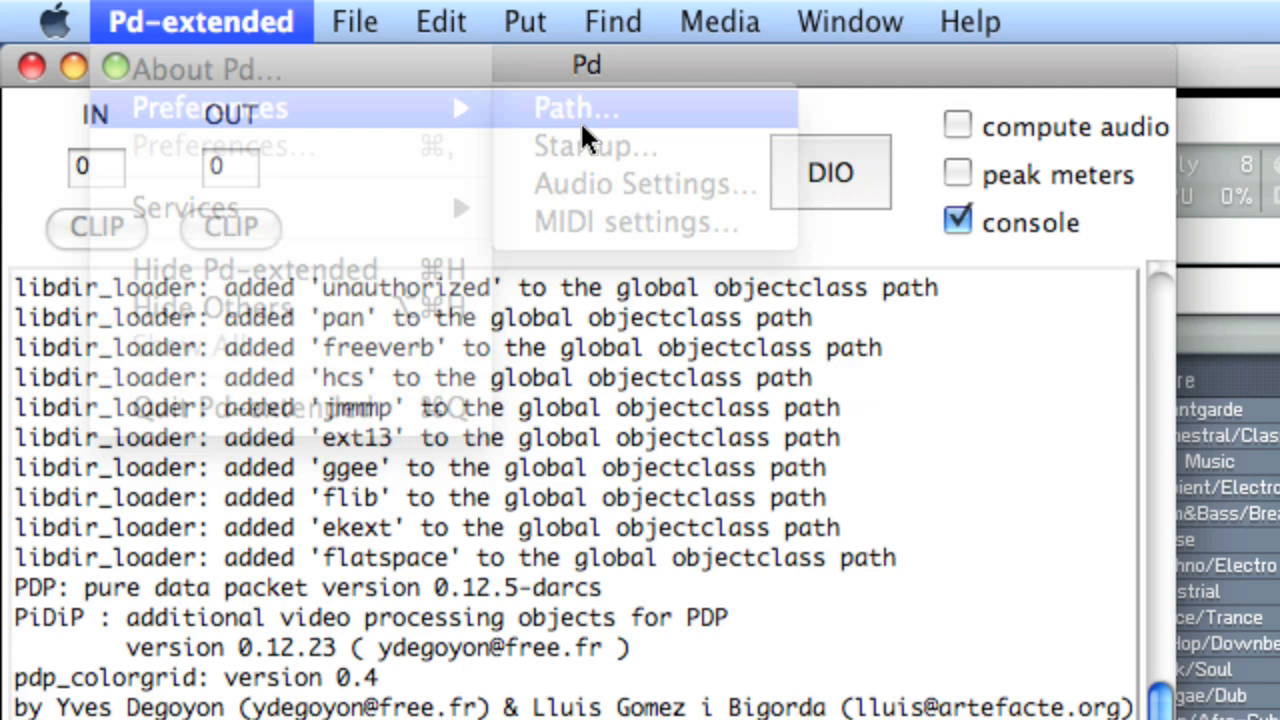
{"action": "left_click", "coordinate": [576, 108]}
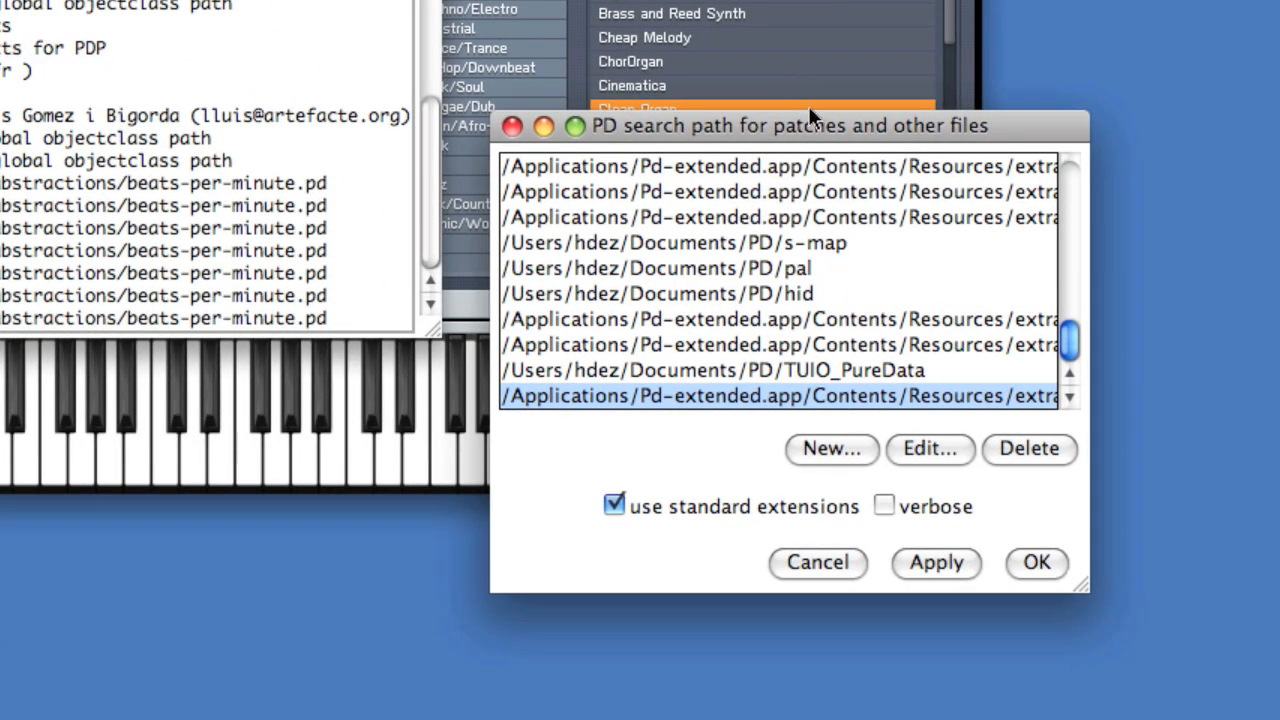
{"action": "mouse_move", "coordinate": [838, 148]}
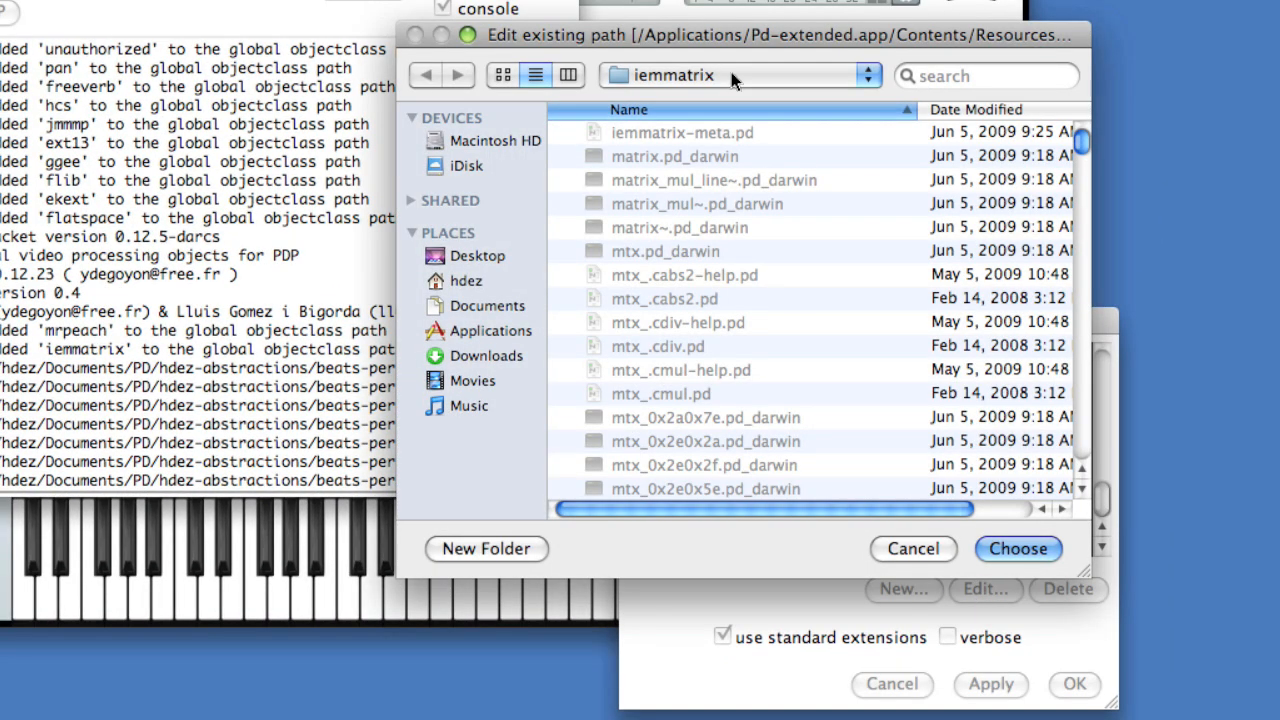
{"action": "left_click", "coordinate": [488, 304]}
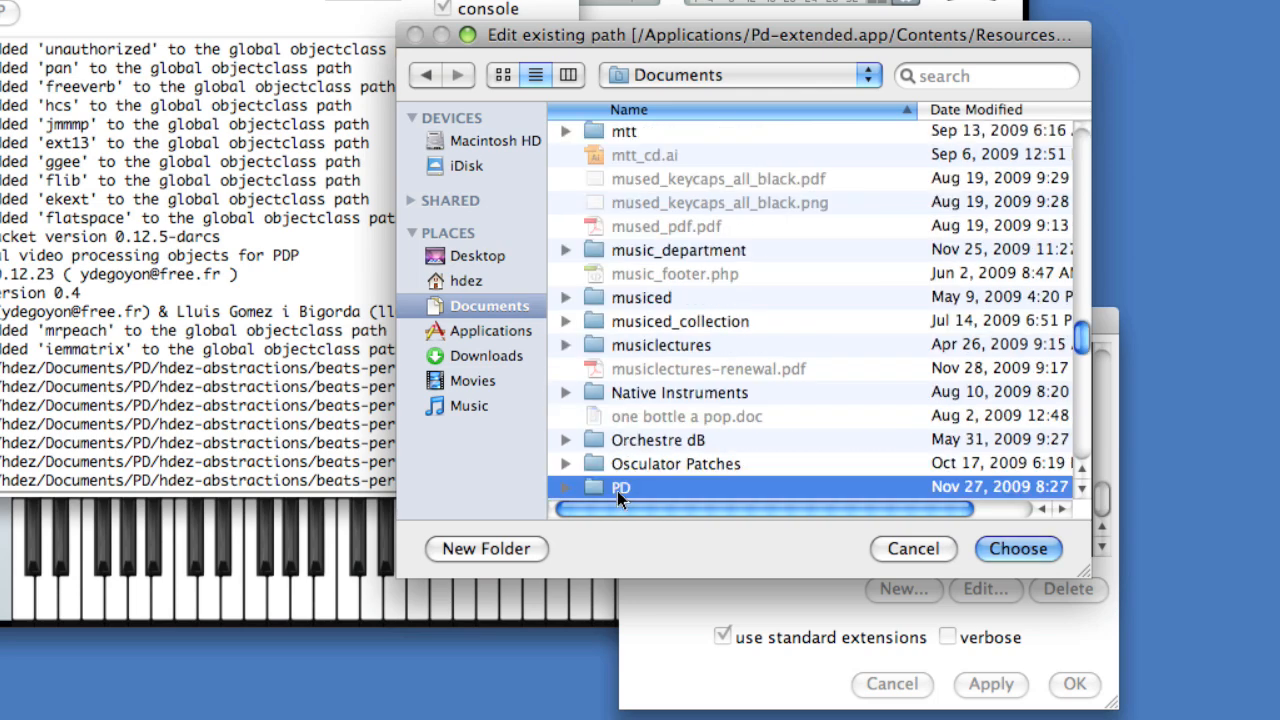
{"action": "double_click", "coordinate": [620, 488]}
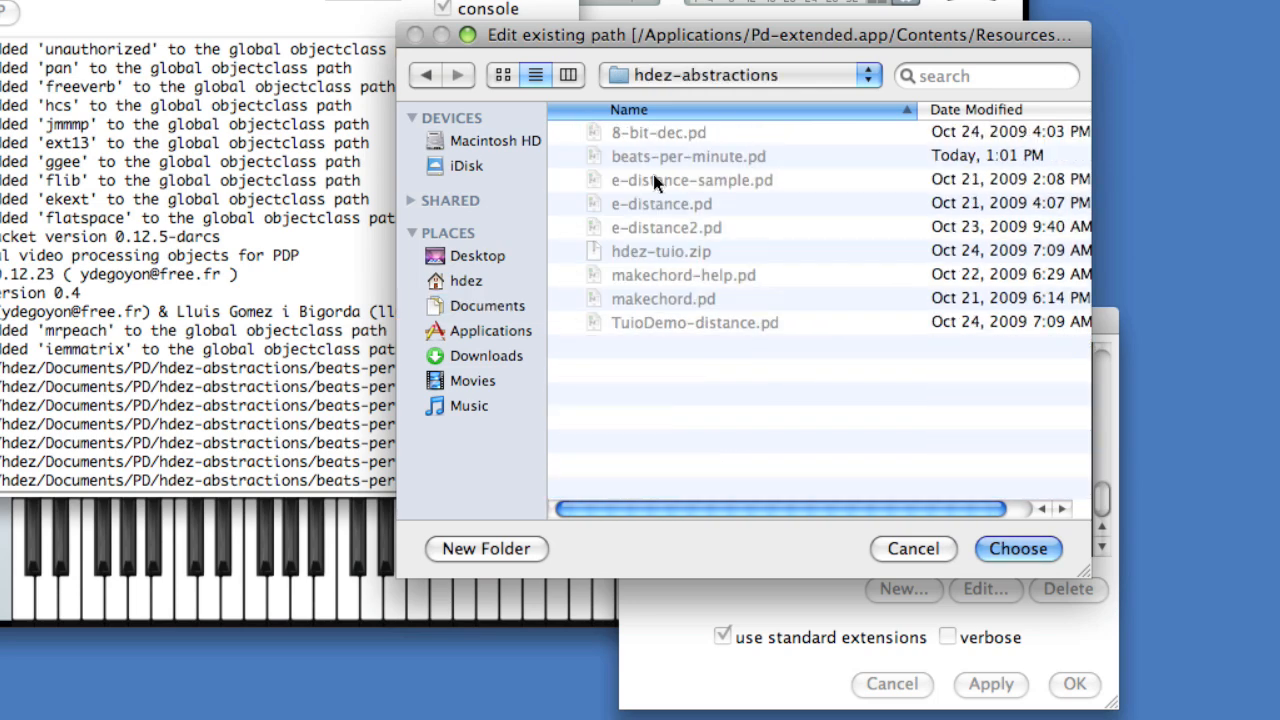
{"action": "mouse_move", "coordinate": [624, 170]}
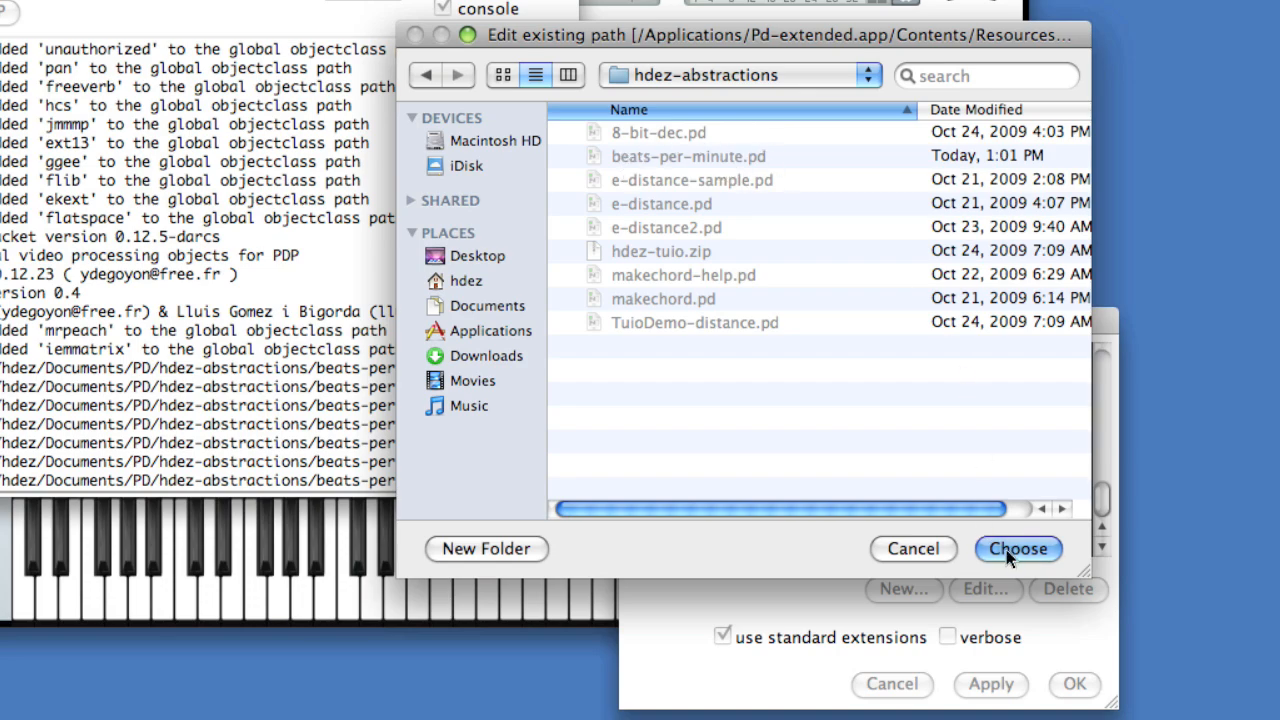
{"action": "left_click", "coordinate": [1016, 548]}
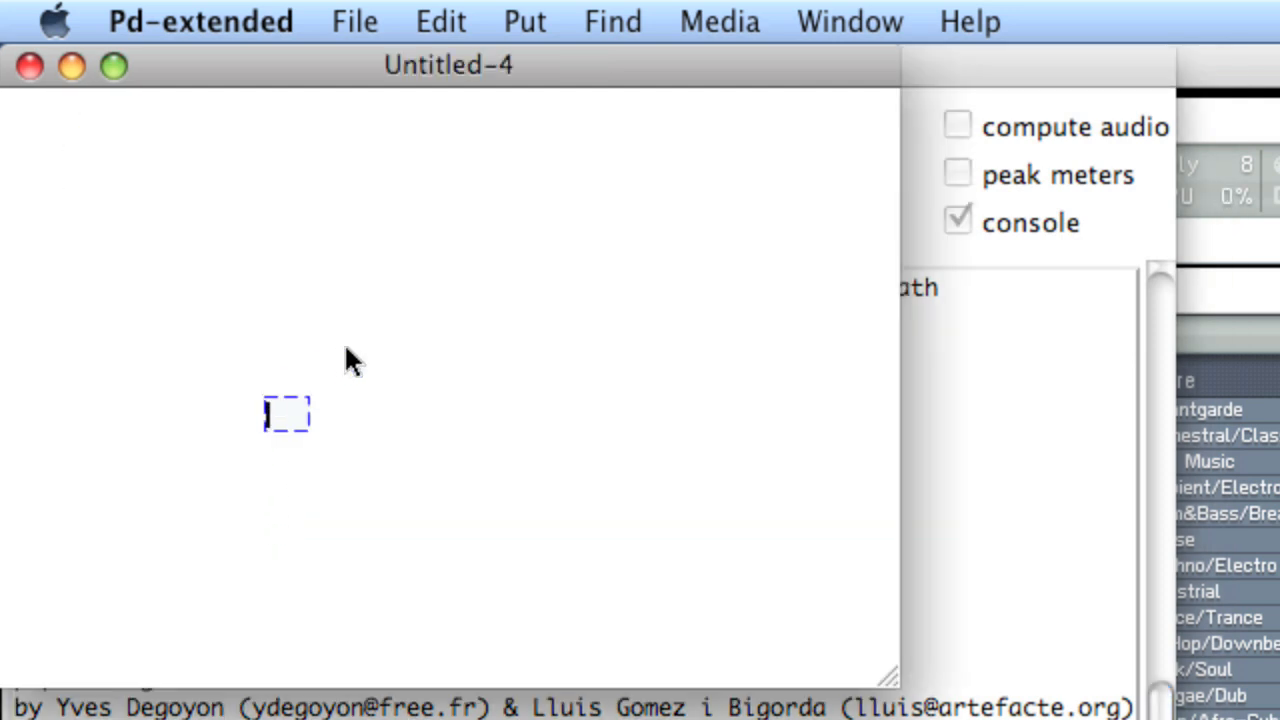
Instantiate a beats-per-minute abstraction object on the Untitled-4 canvas
{"action": "type", "text": "beats"}
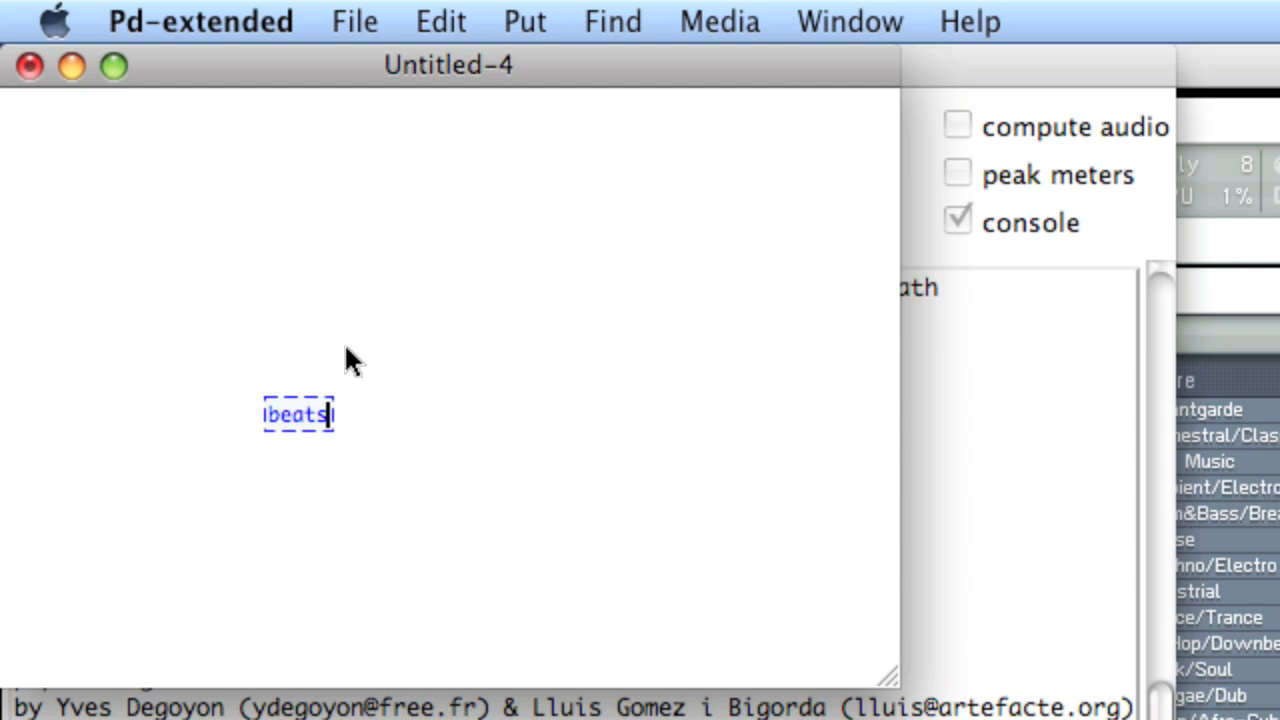
{"action": "type", "text": "-per-minute"}
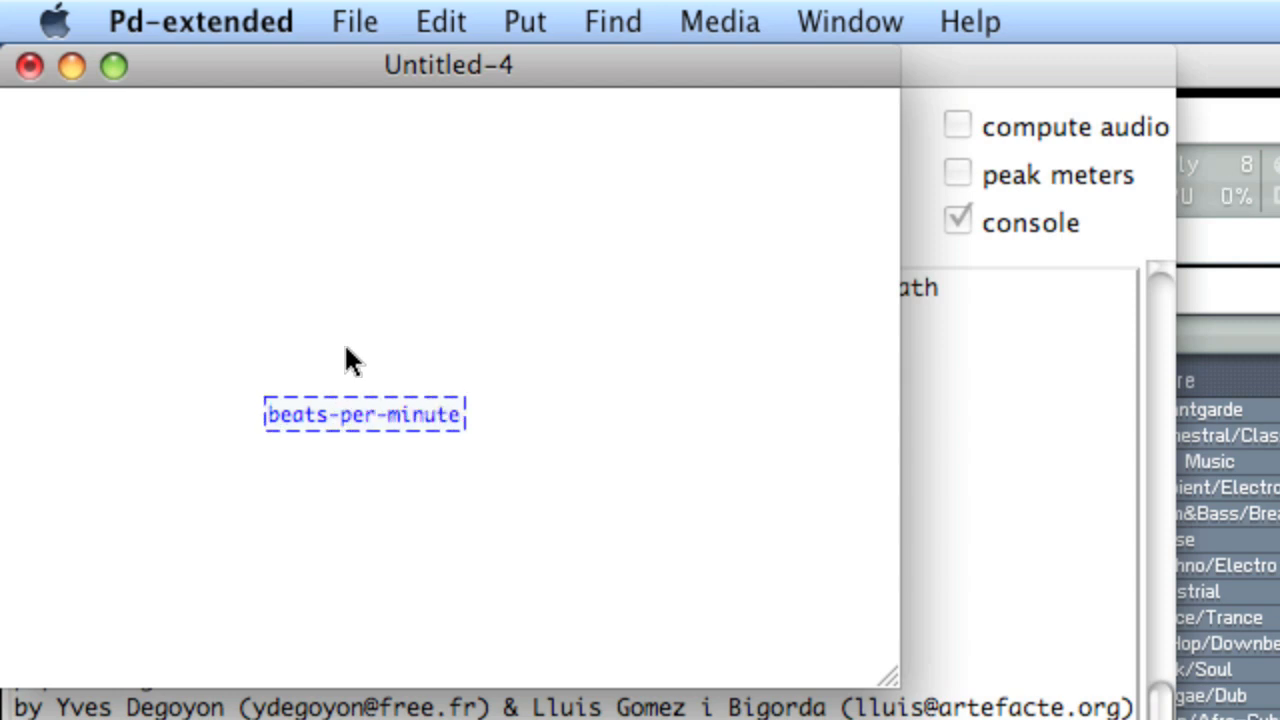
{"action": "left_click", "coordinate": [390, 318]}
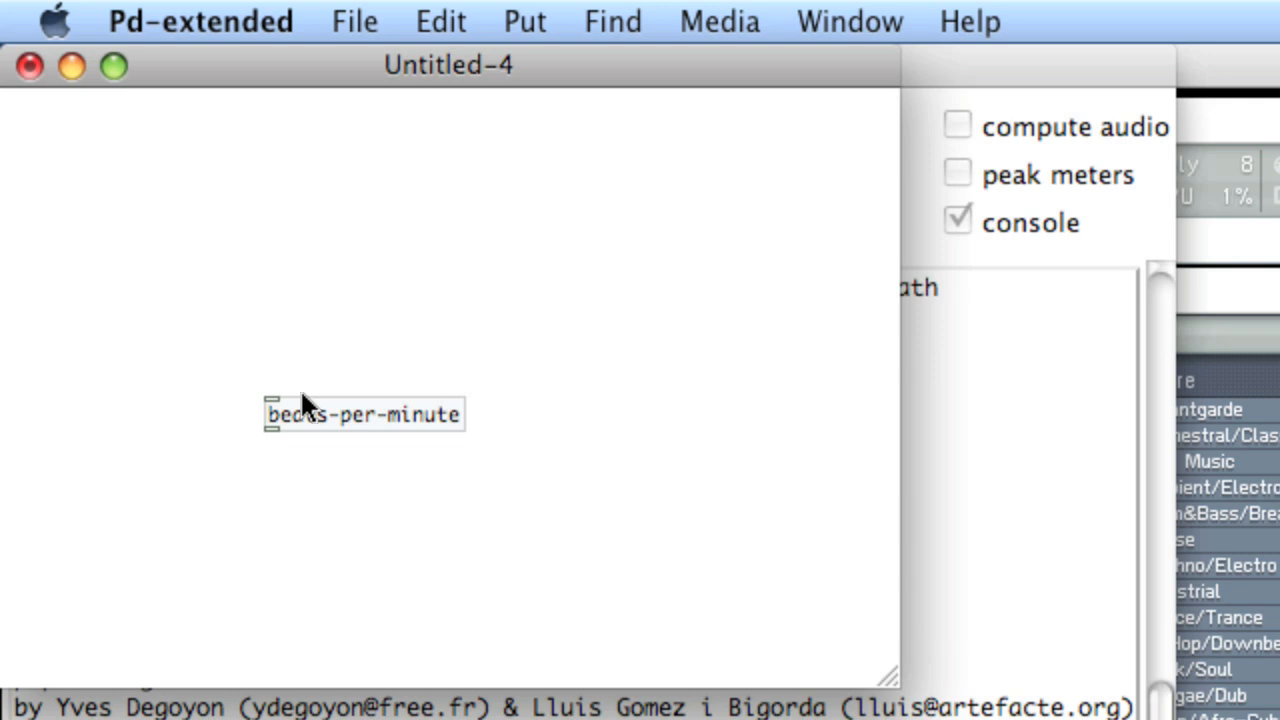
{"action": "mouse_move", "coordinate": [344, 428]}
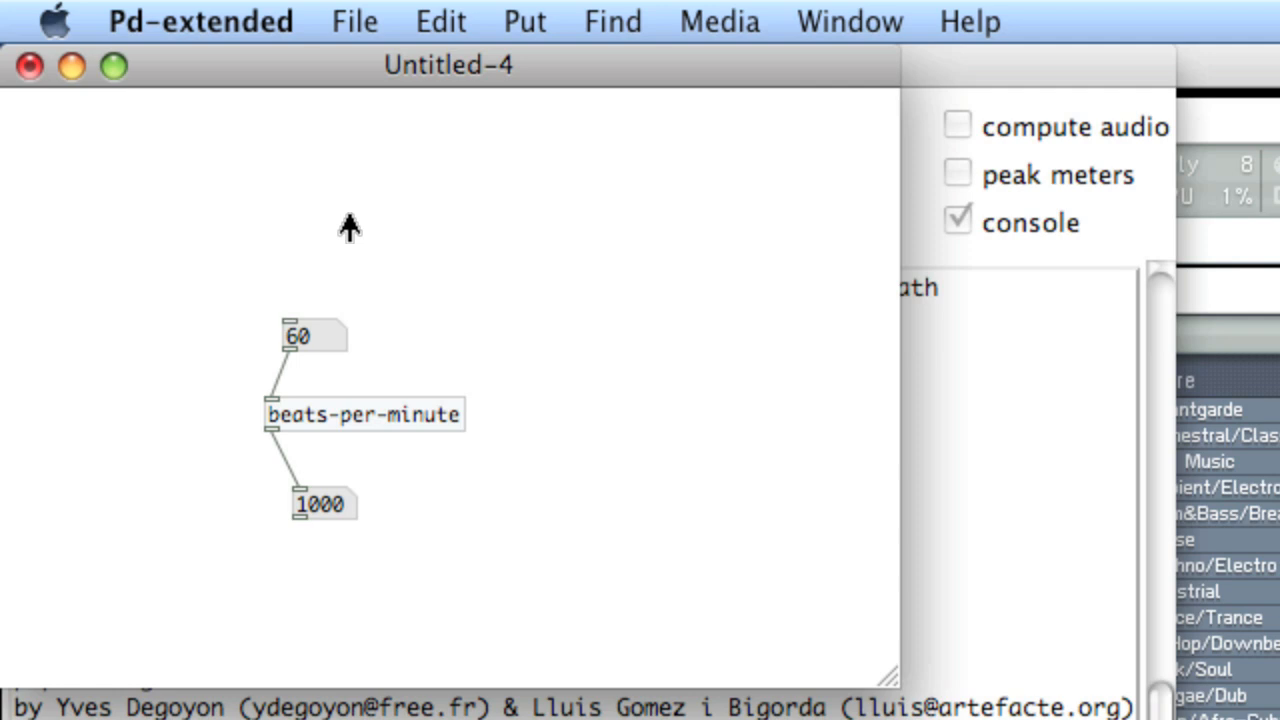
{"action": "mouse_move", "coordinate": [360, 280]}
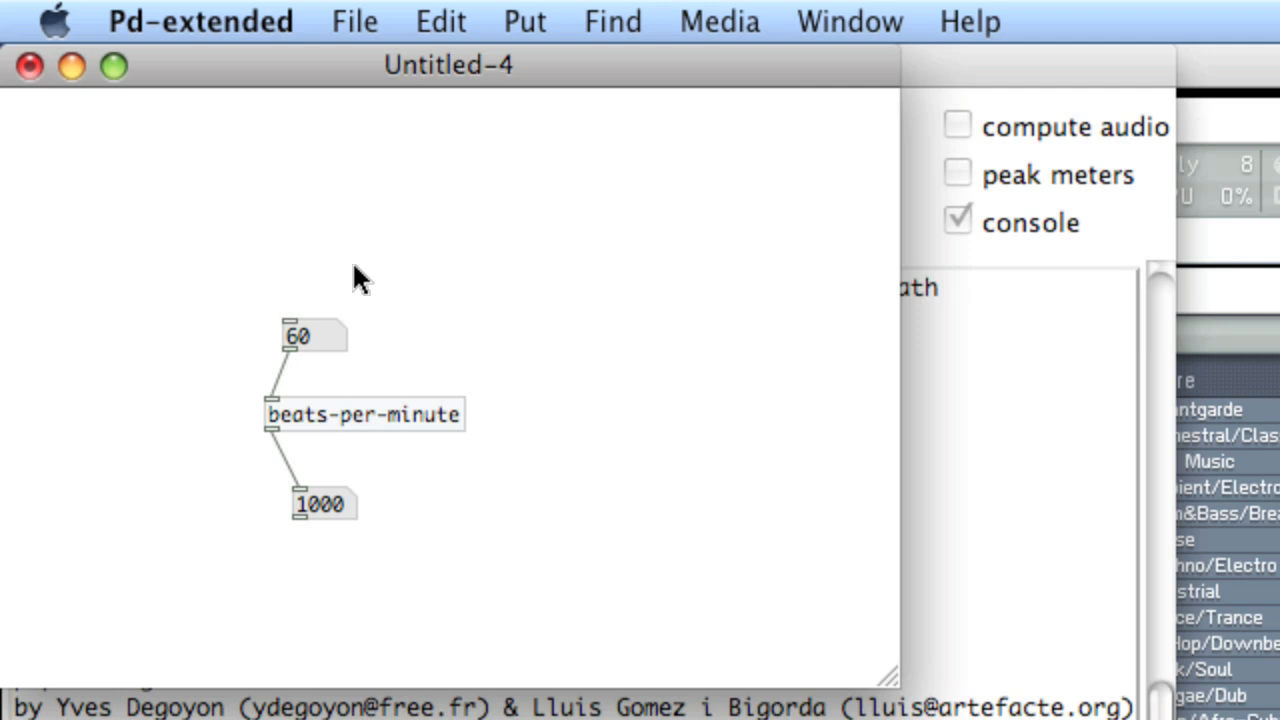
{"action": "mouse_move", "coordinate": [472, 330]}
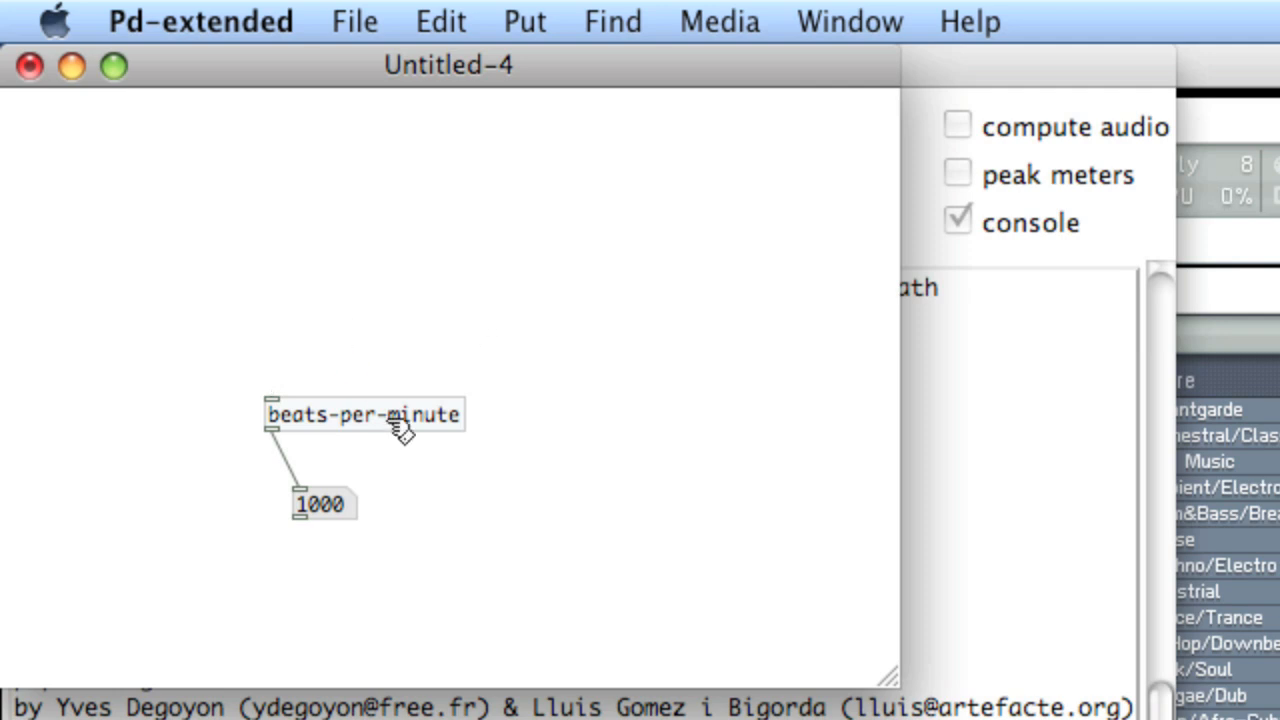
{"action": "mouse_move", "coordinate": [284, 500]}
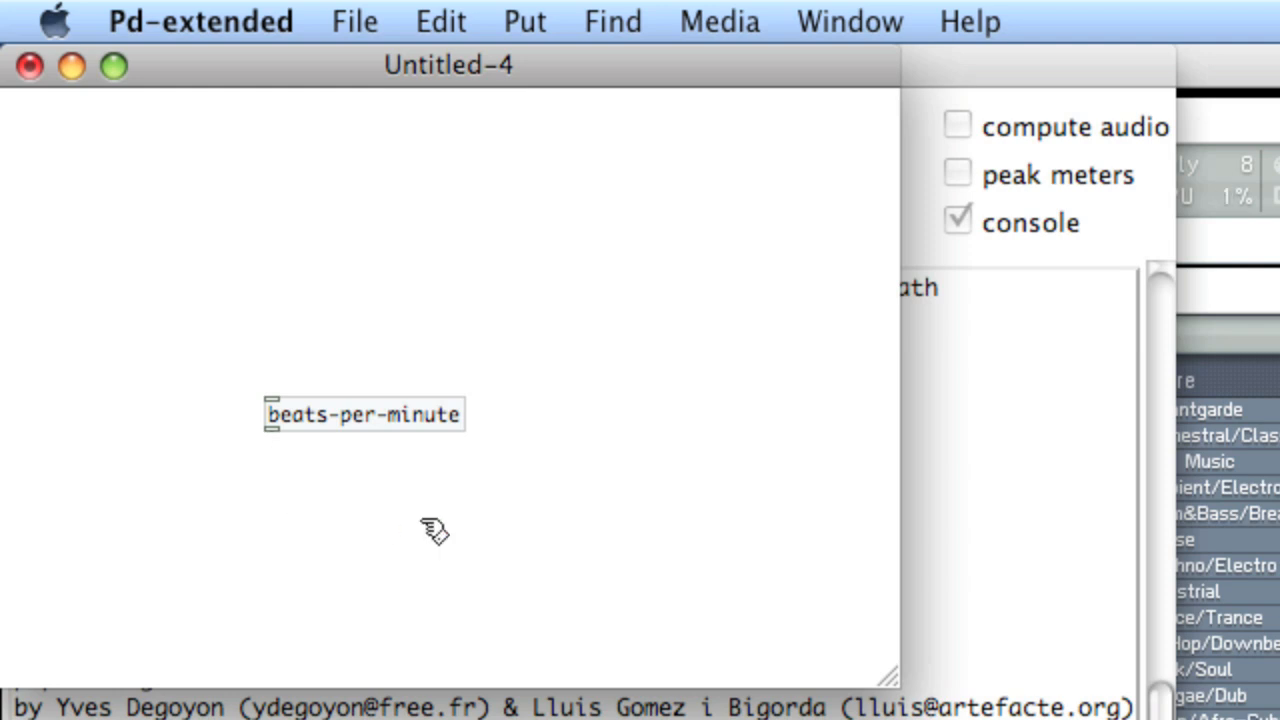
Open the beats-per-minute abstraction and change its float object to f $1
{"action": "right_click", "coordinate": [364, 414]}
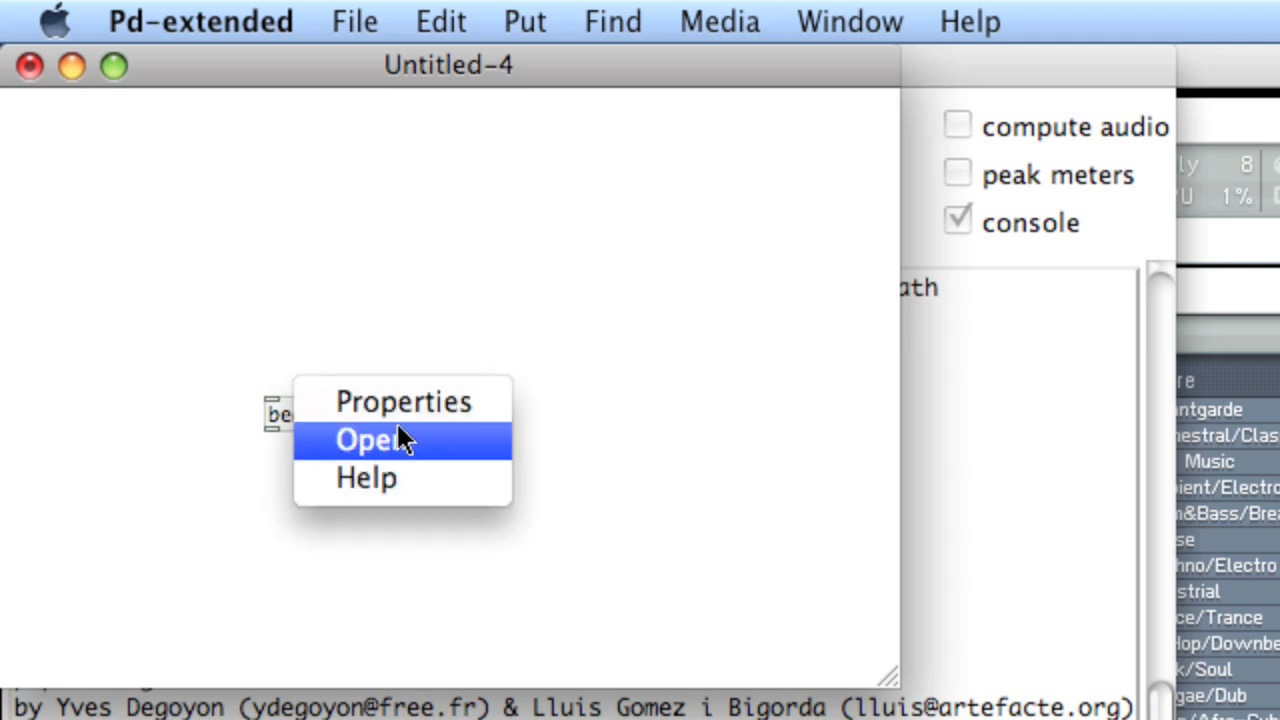
{"action": "left_click", "coordinate": [370, 440]}
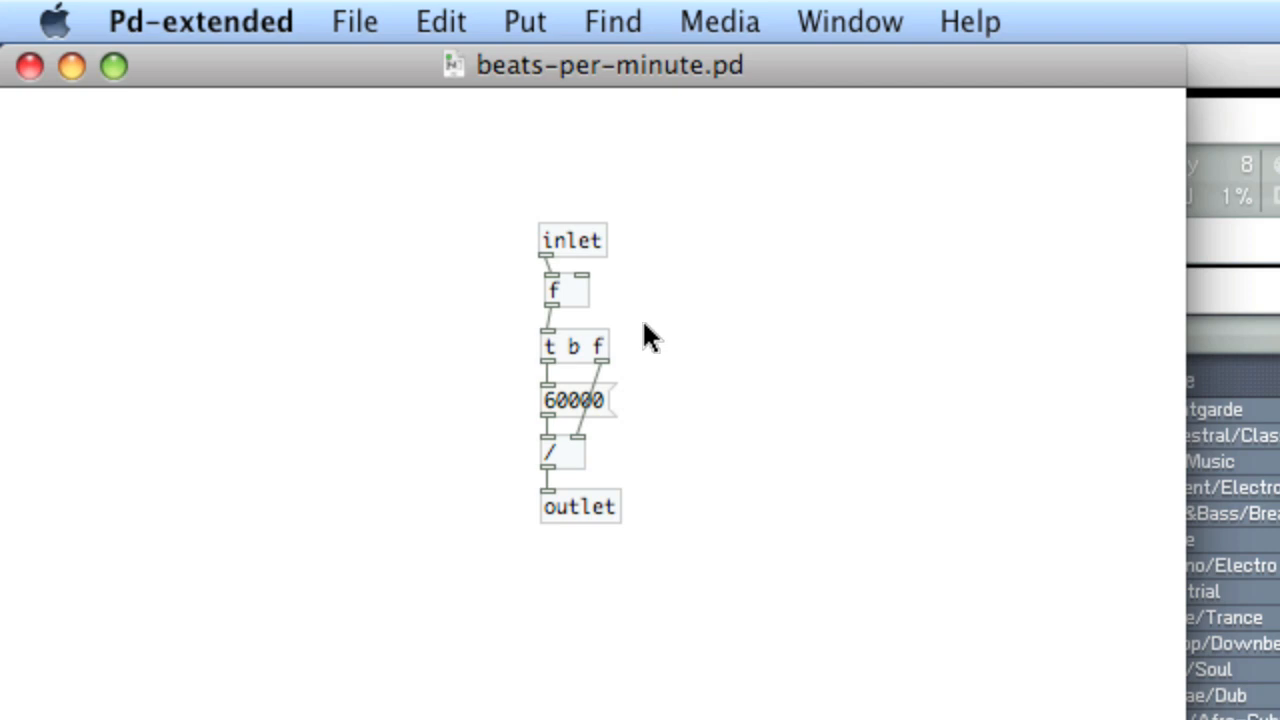
{"action": "mouse_move", "coordinate": [618, 332]}
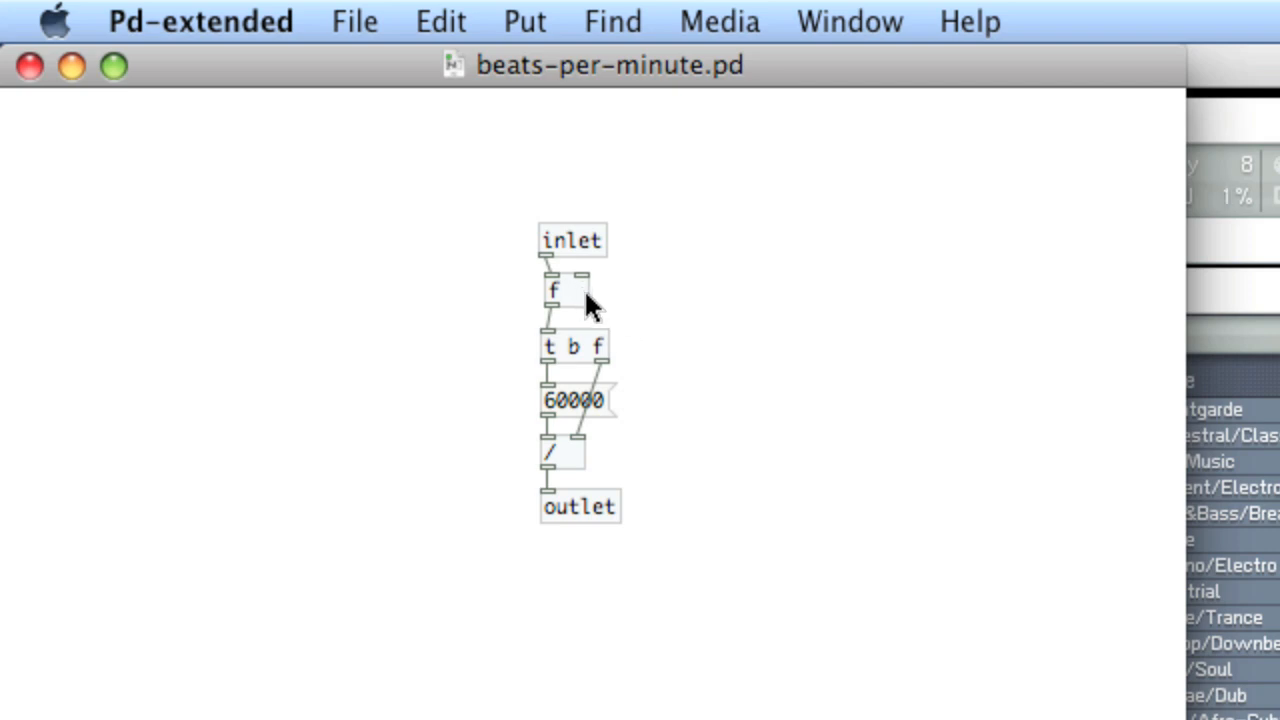
{"action": "double_click", "coordinate": [556, 290]}
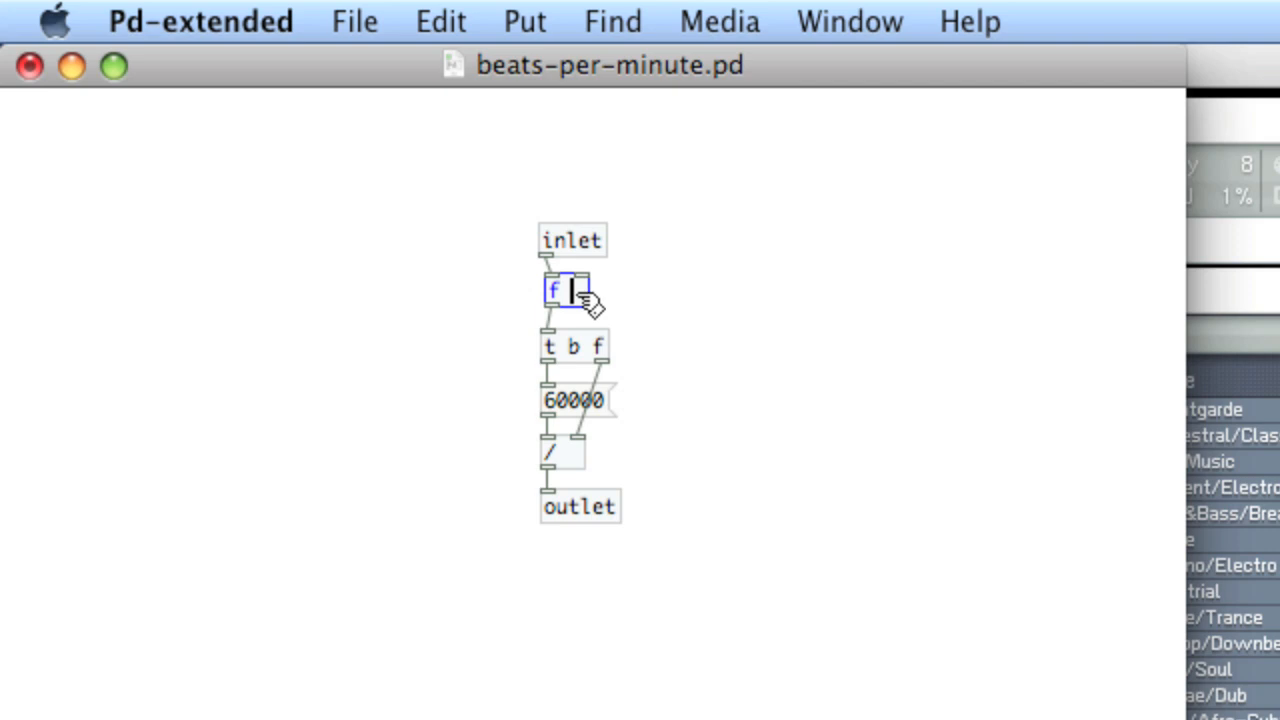
{"action": "type", "text": "$1"}
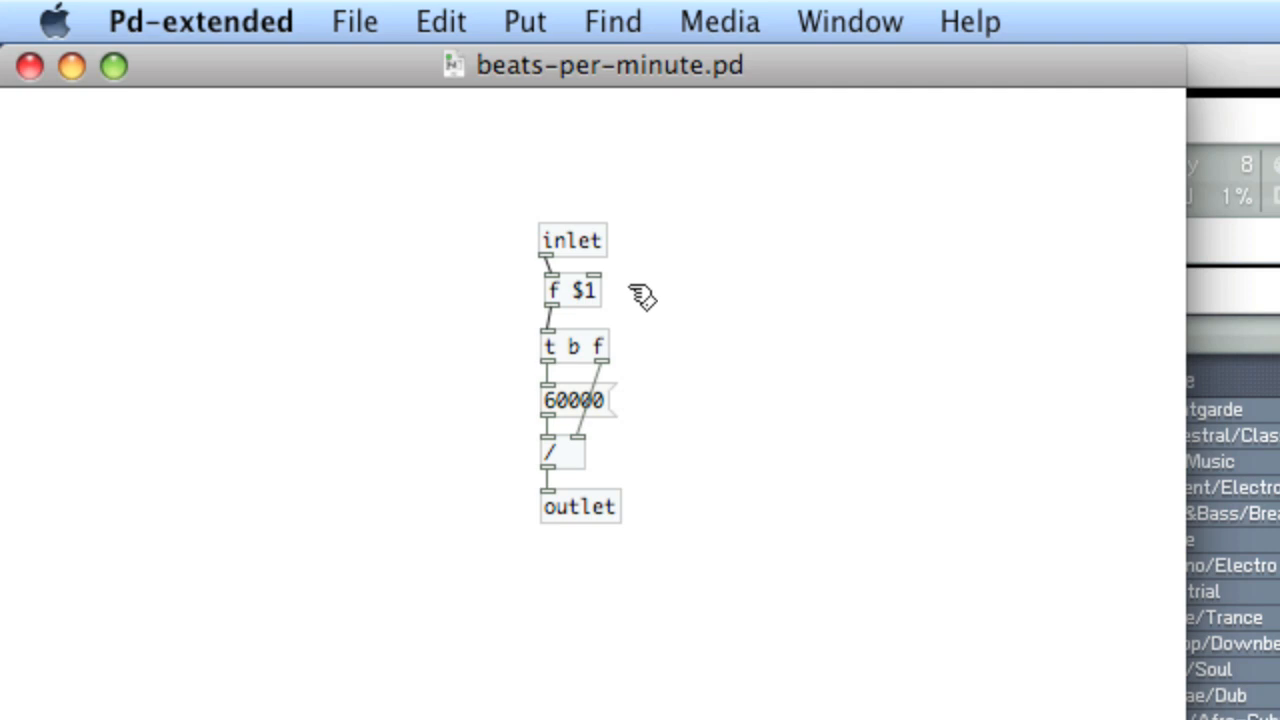
{"action": "left_click", "coordinate": [848, 20]}
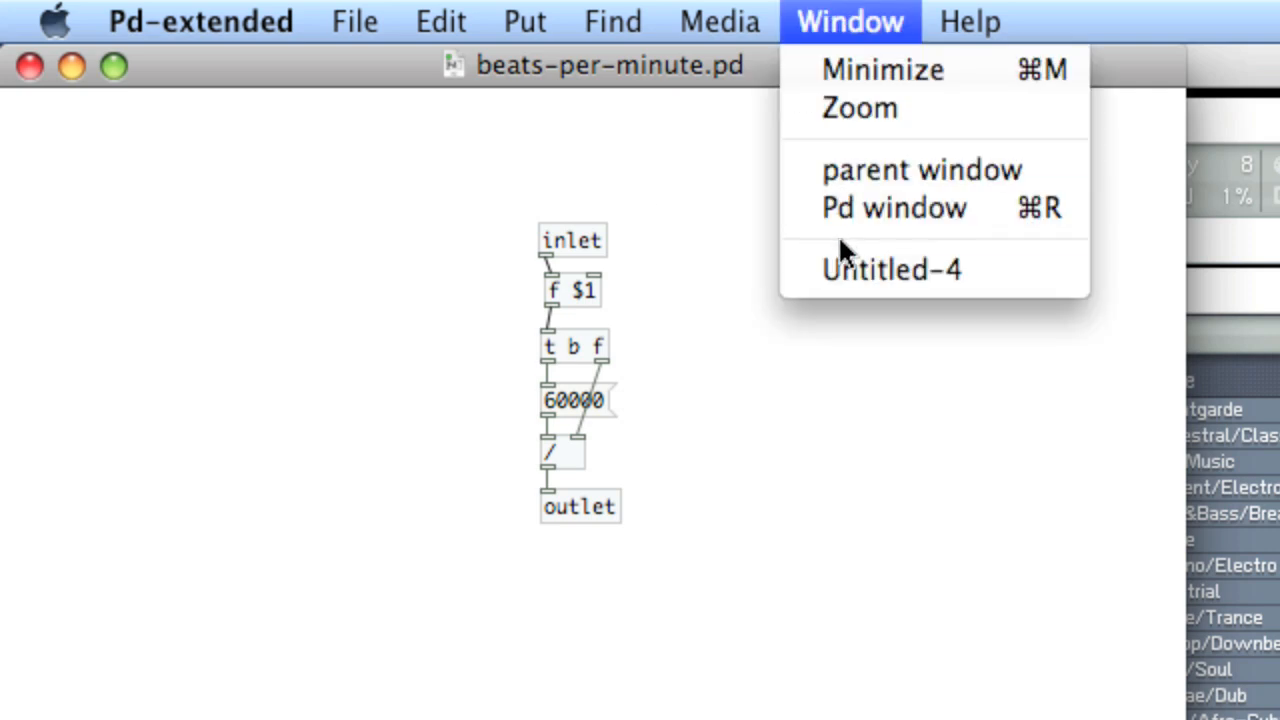
{"action": "mouse_move", "coordinate": [864, 270]}
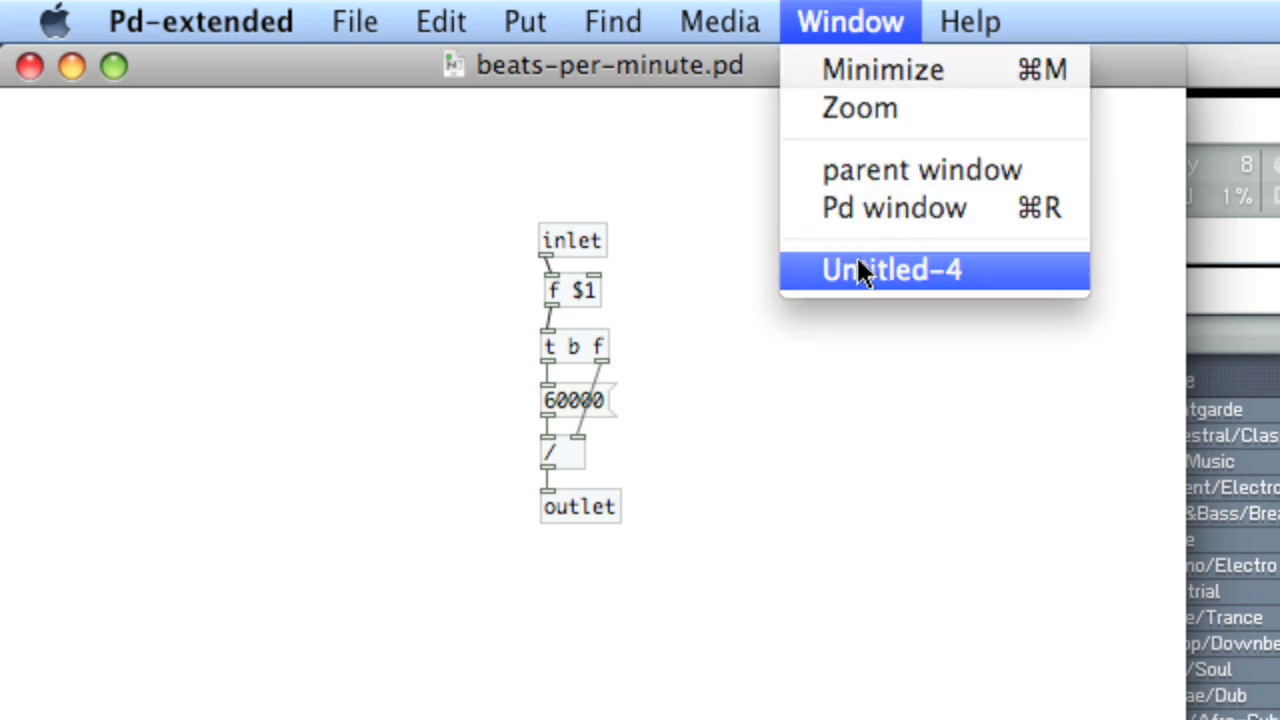
Return to Untitled-4 and trial a beats-per-minute object with a number box, then remove it
{"action": "left_click", "coordinate": [892, 270]}
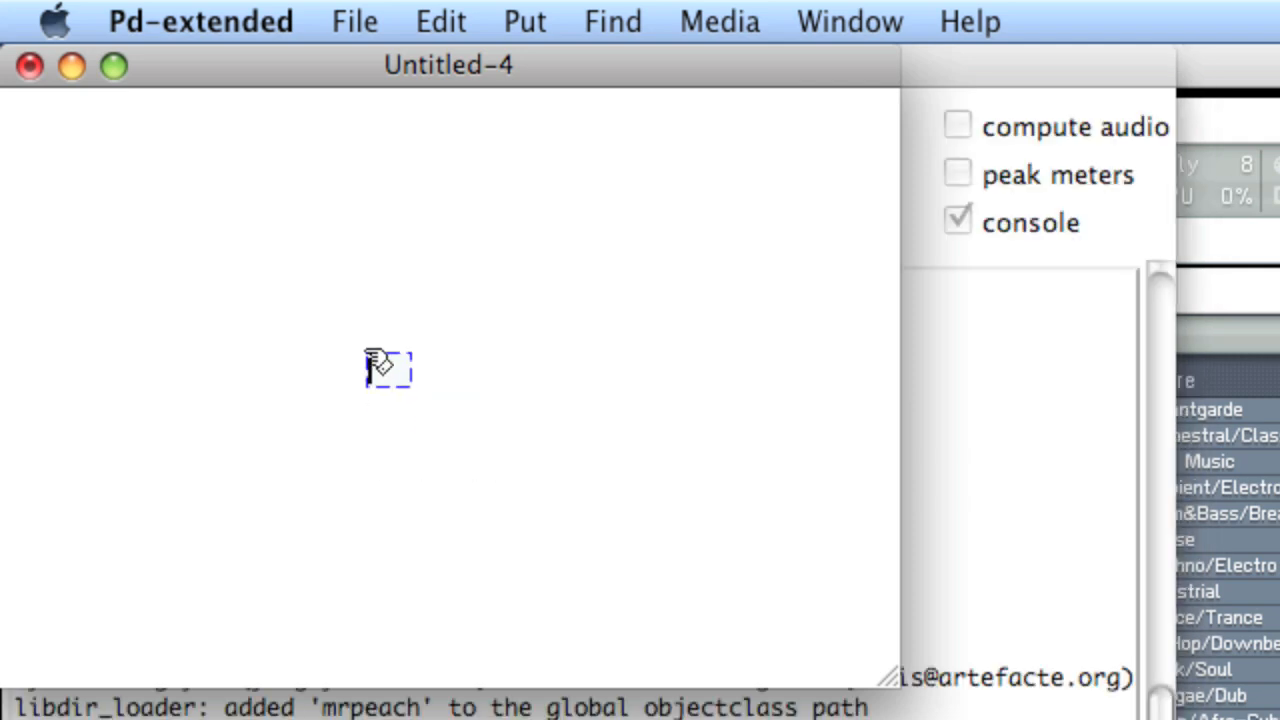
{"action": "type", "text": "bats"}
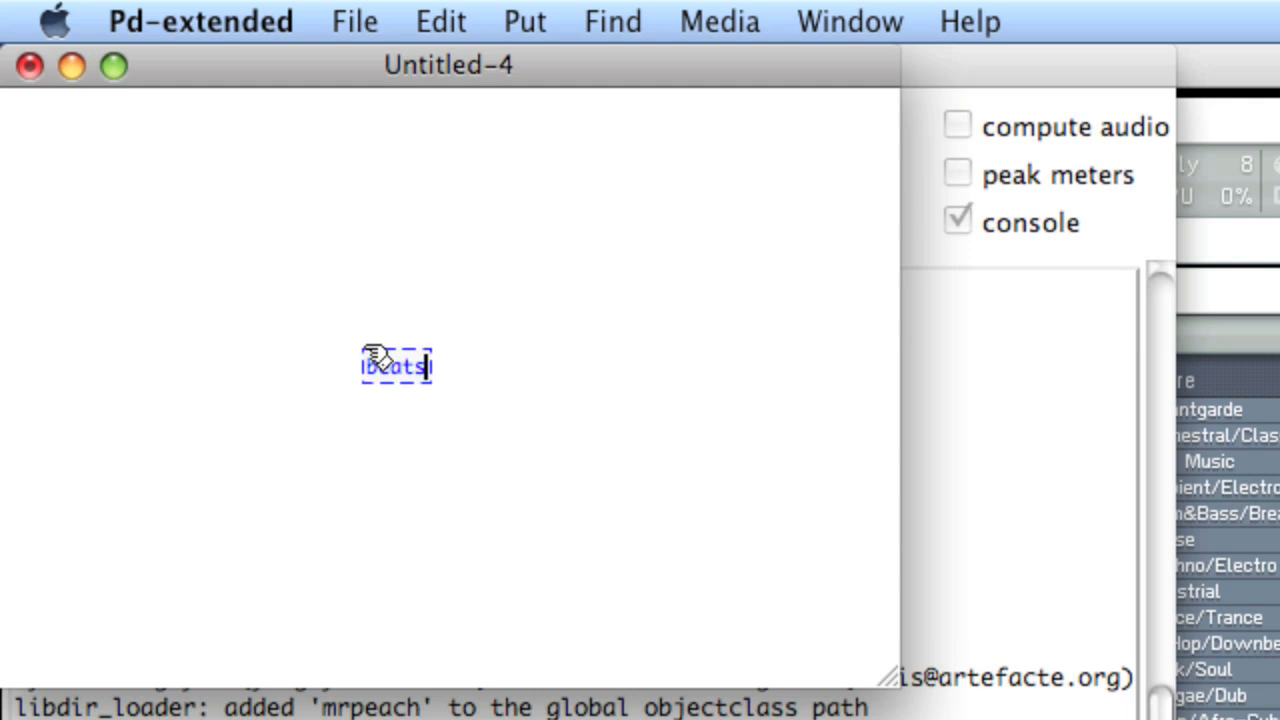
{"action": "type", "text": "-per-minute 60"}
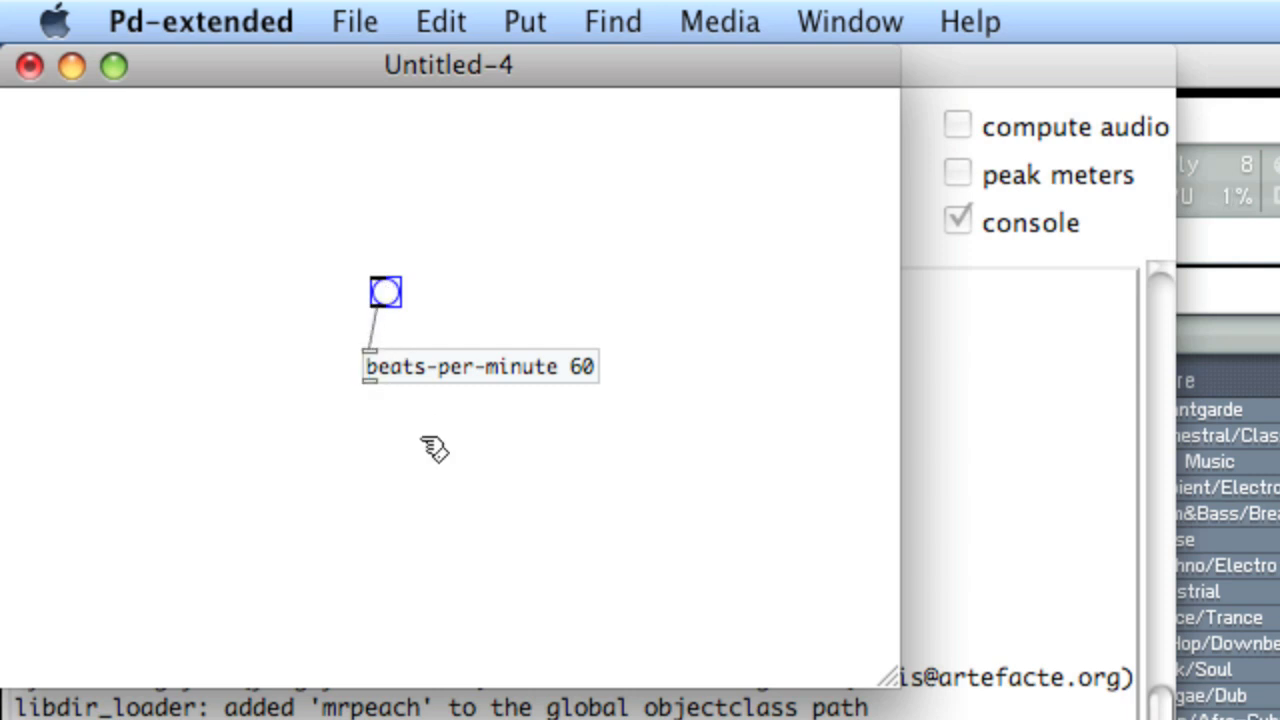
{"action": "left_click", "coordinate": [416, 460]}
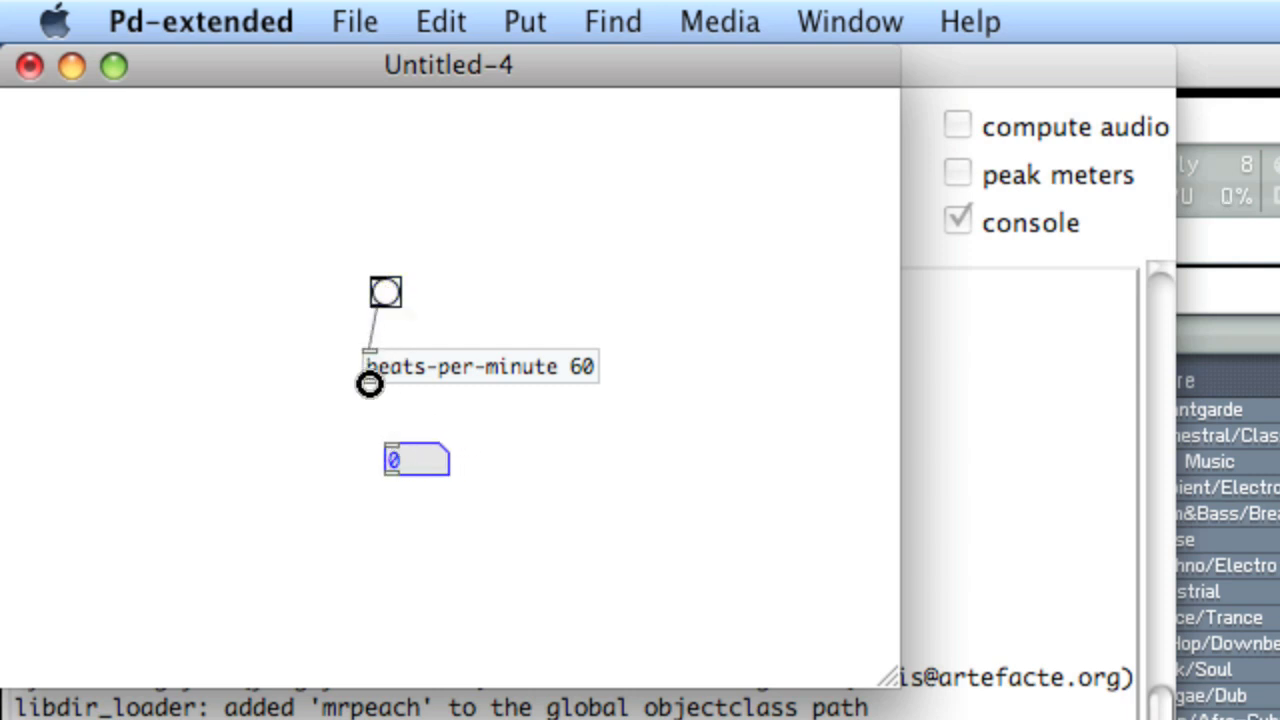
{"action": "left_click", "coordinate": [384, 292]}
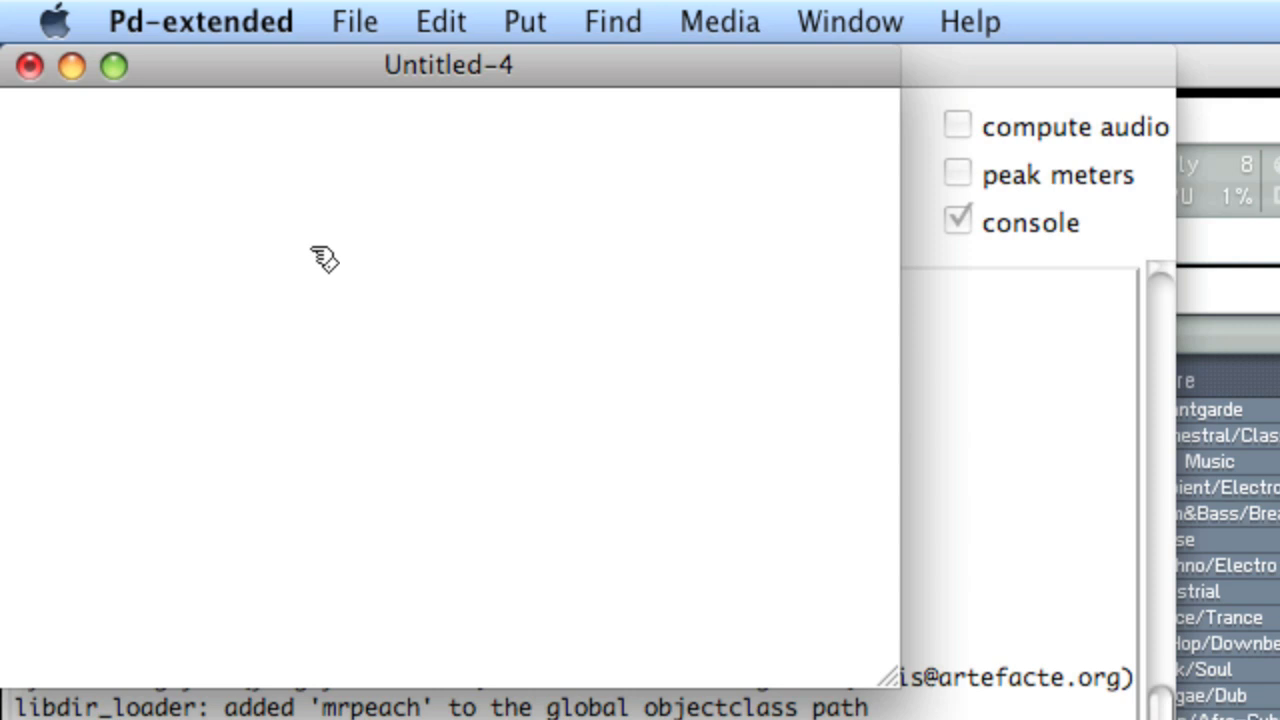
Place a beats-per-minute 90 object above the metro to set its rate
{"action": "left_click", "coordinate": [344, 280]}
{"action": "type", "text": "metro"}
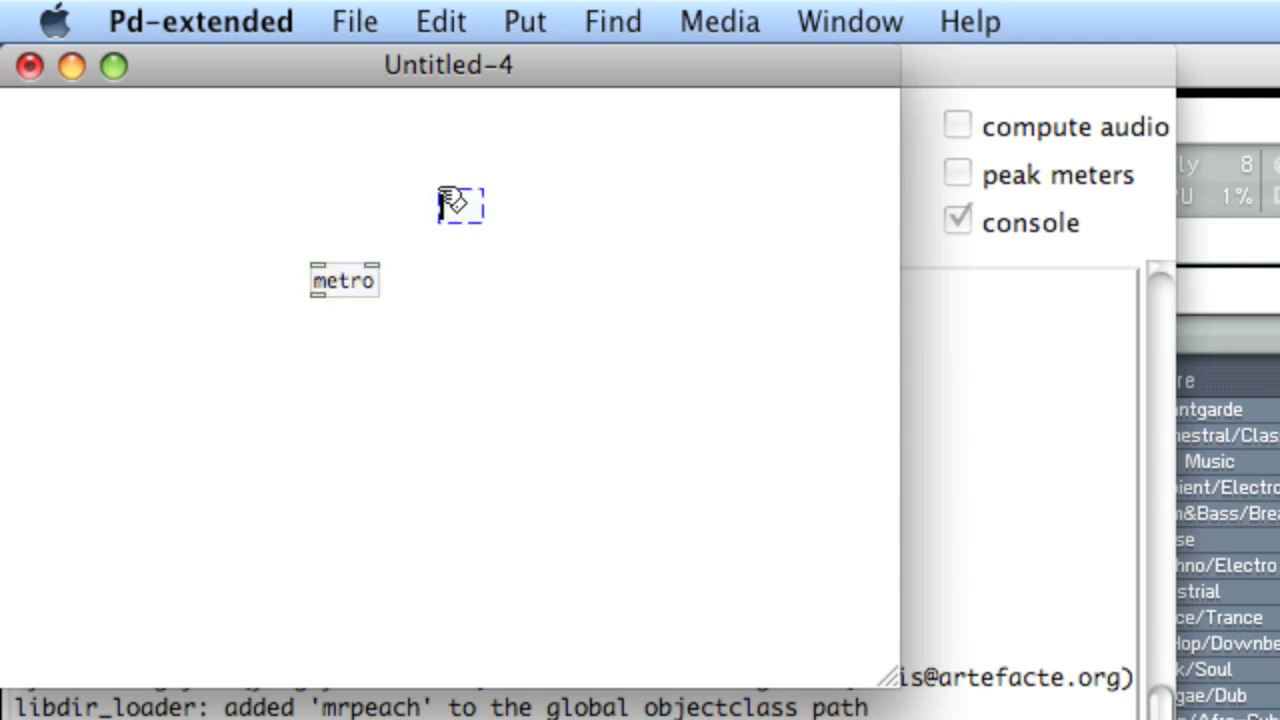
{"action": "type", "text": "beats-per-mi"}
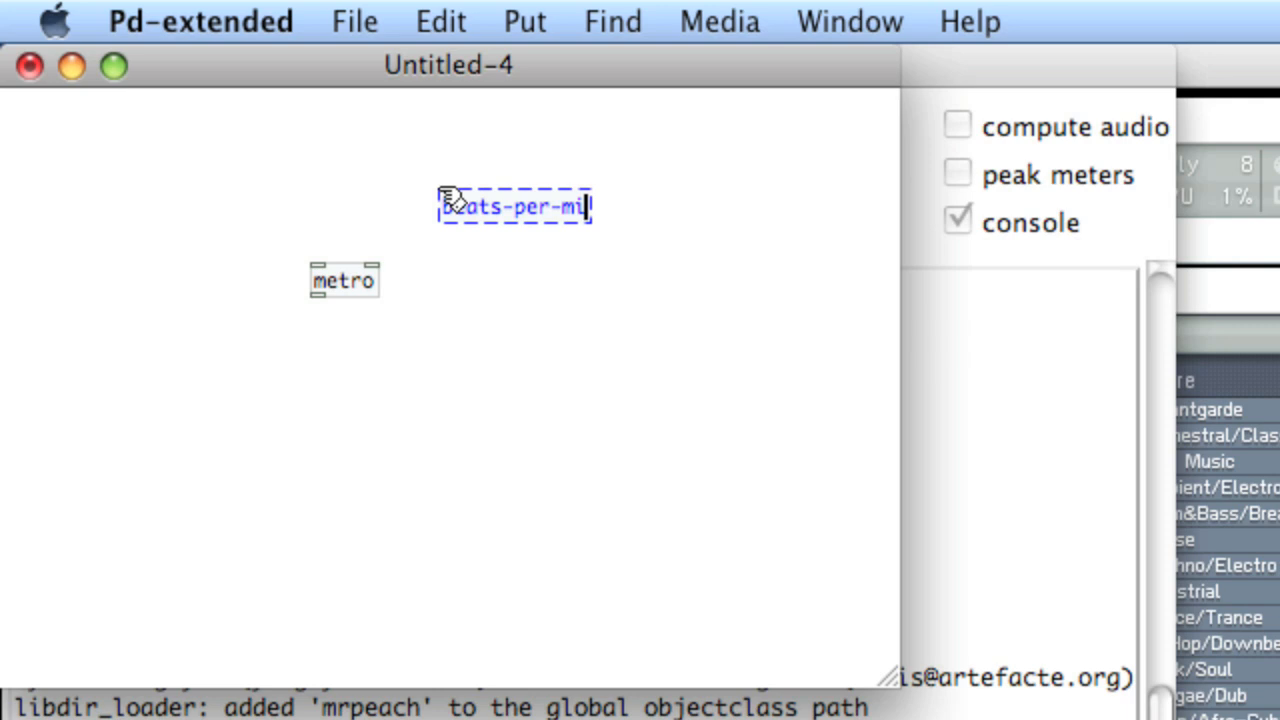
{"action": "type", "text": "nute"}
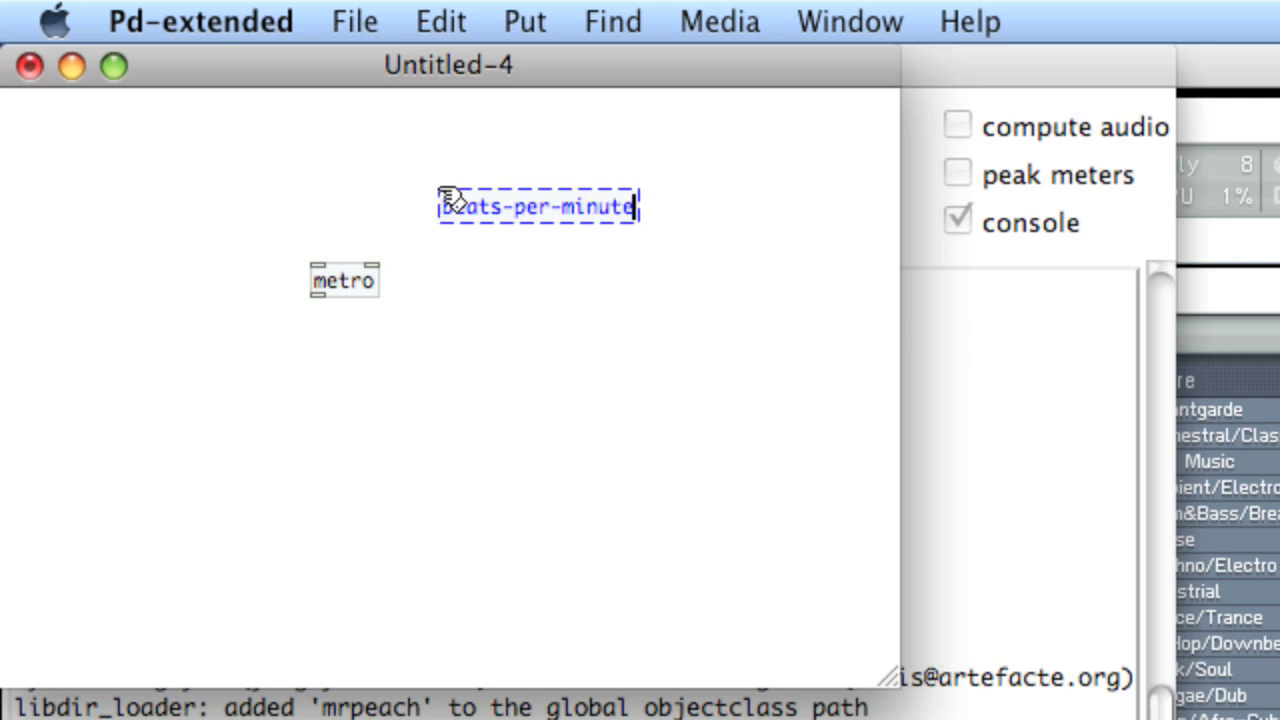
{"action": "type", "text": "90"}
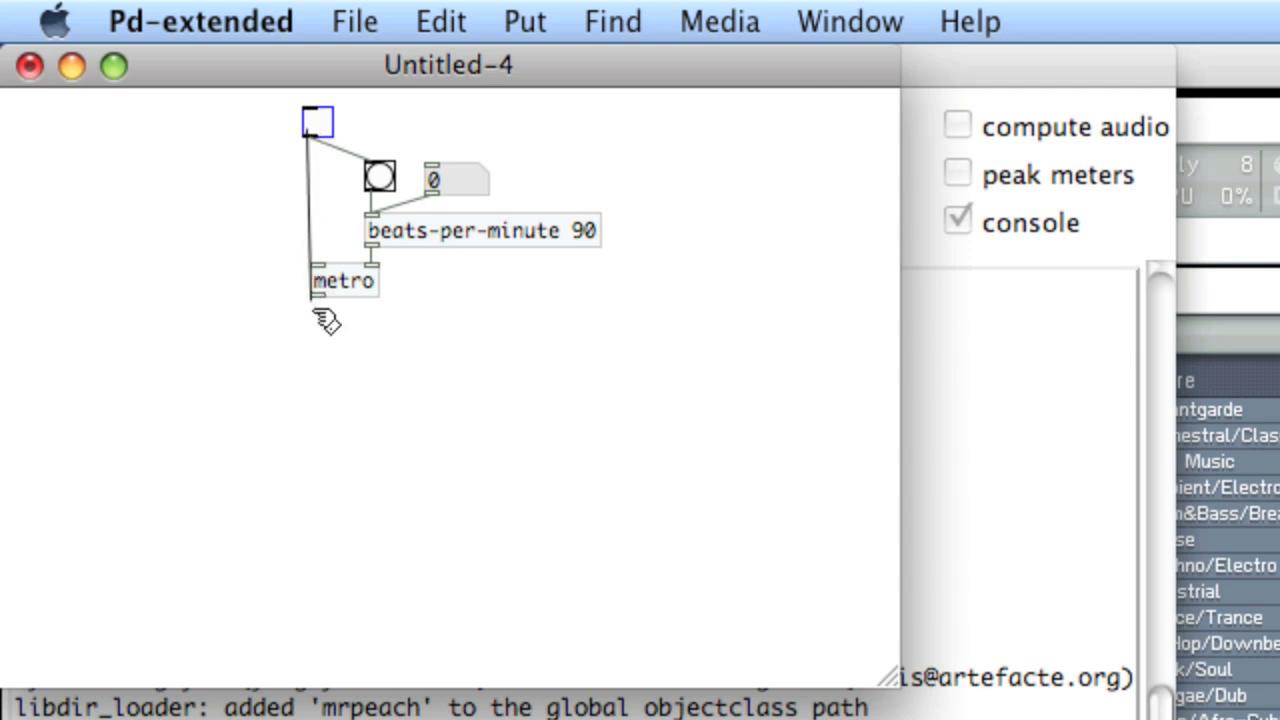
{"action": "mouse_move", "coordinate": [380, 236]}
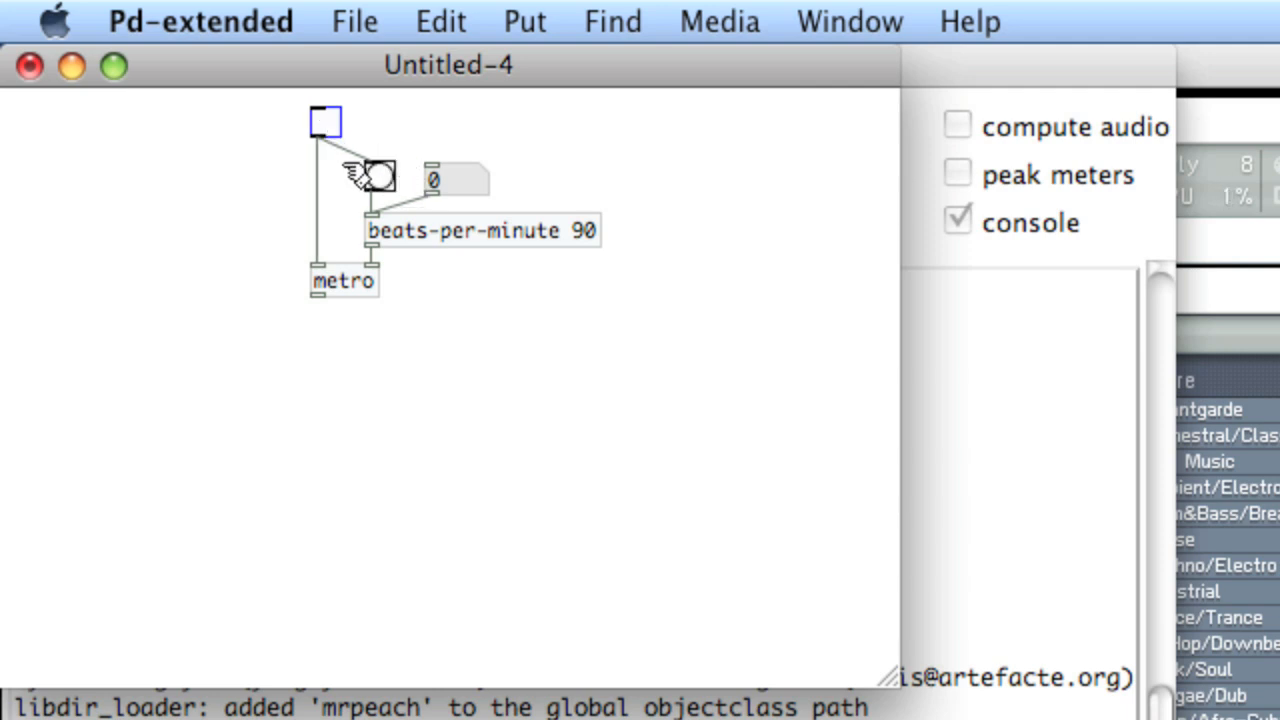
{"action": "mouse_move", "coordinate": [336, 344]}
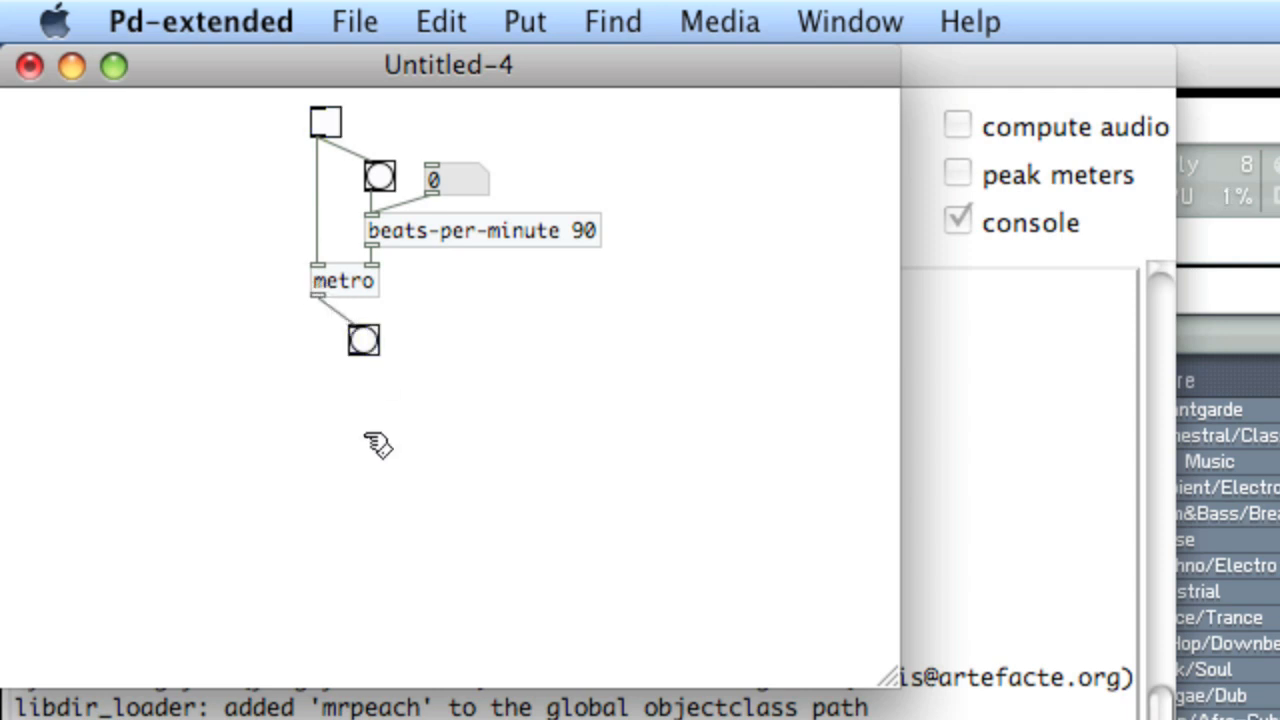
Add a makenote 64 object and wire the beat duration into it
{"action": "type", "text": "makenote"}
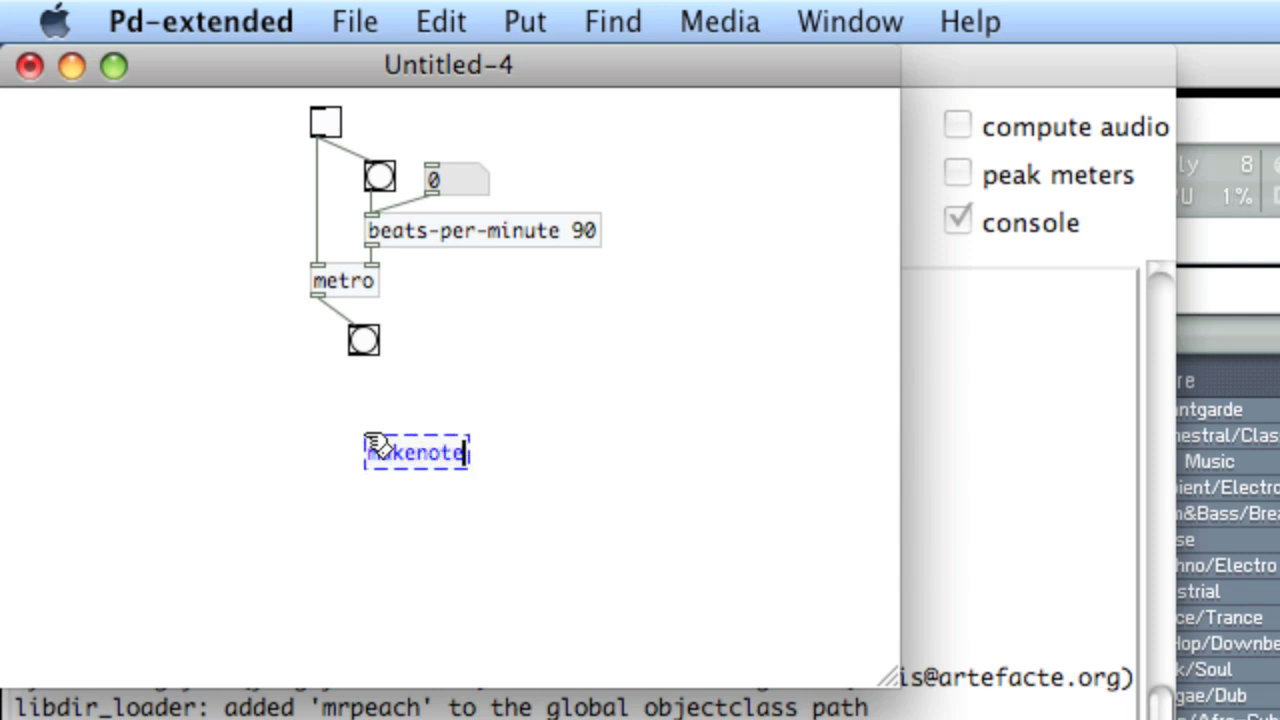
{"action": "type", "text": "64"}
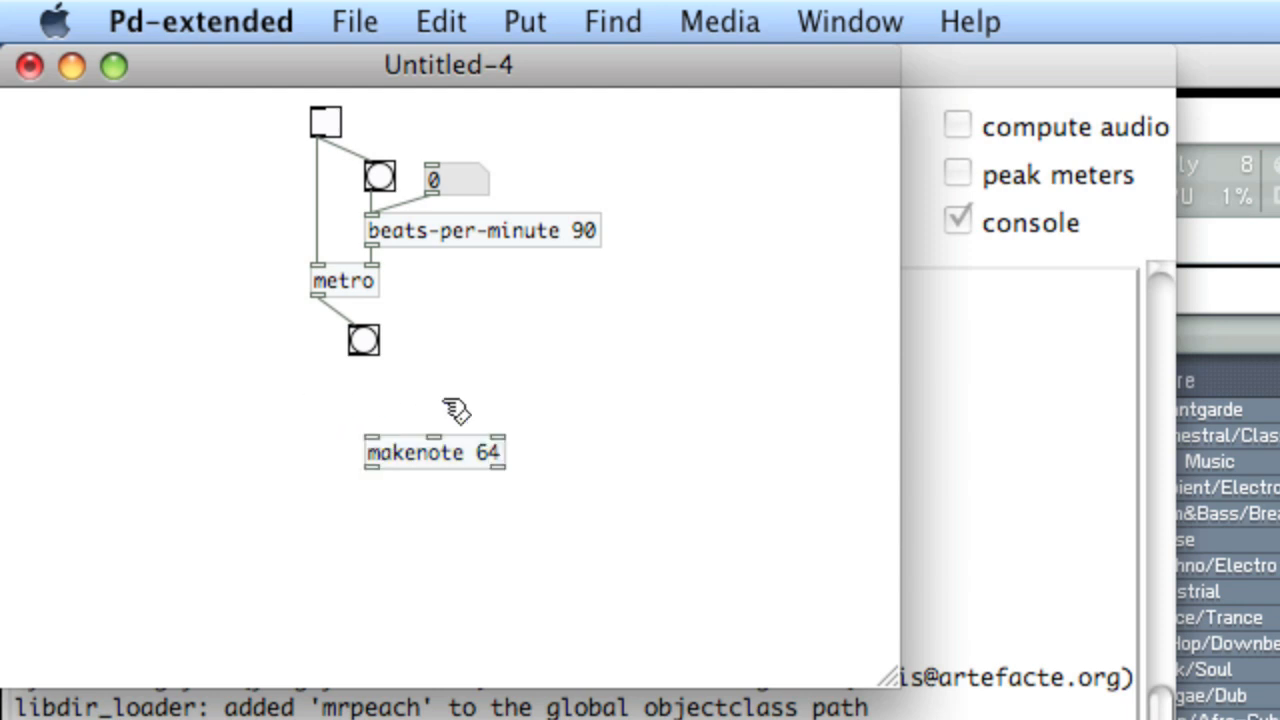
{"action": "mouse_move", "coordinate": [420, 284]}
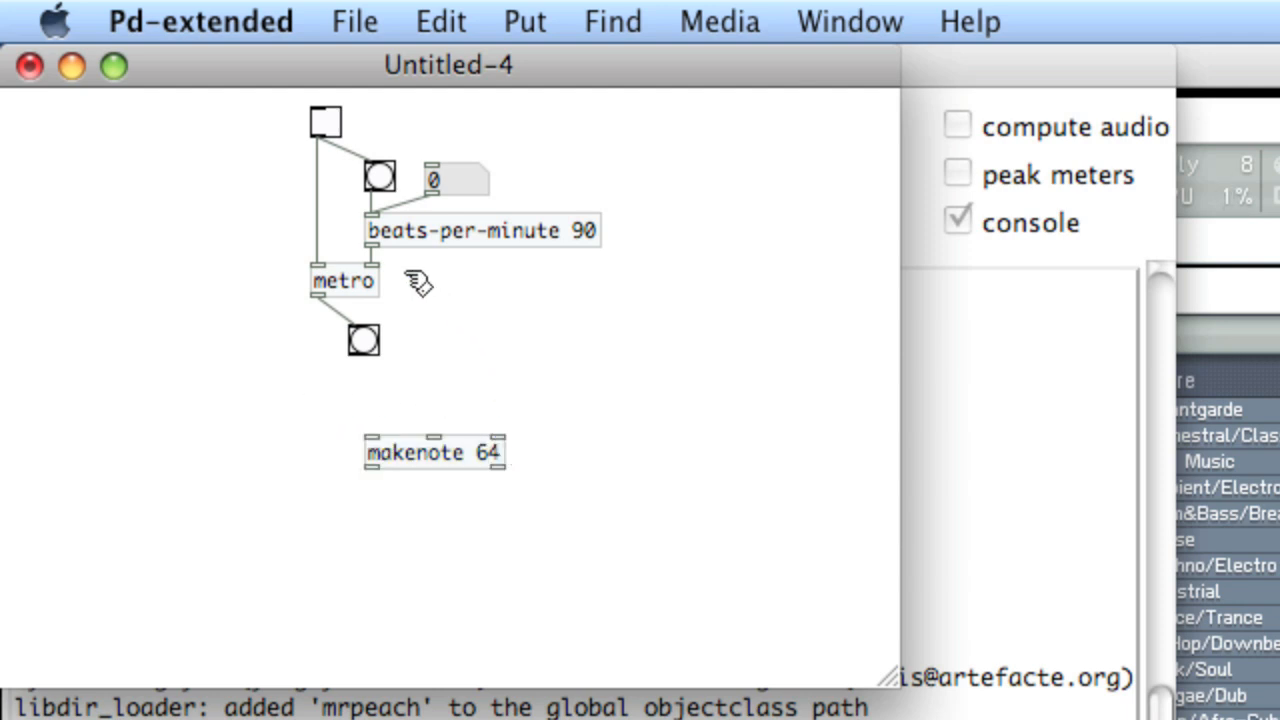
{"action": "left_click_drag", "start_coordinate": [370, 250], "coordinate": [500, 446]}
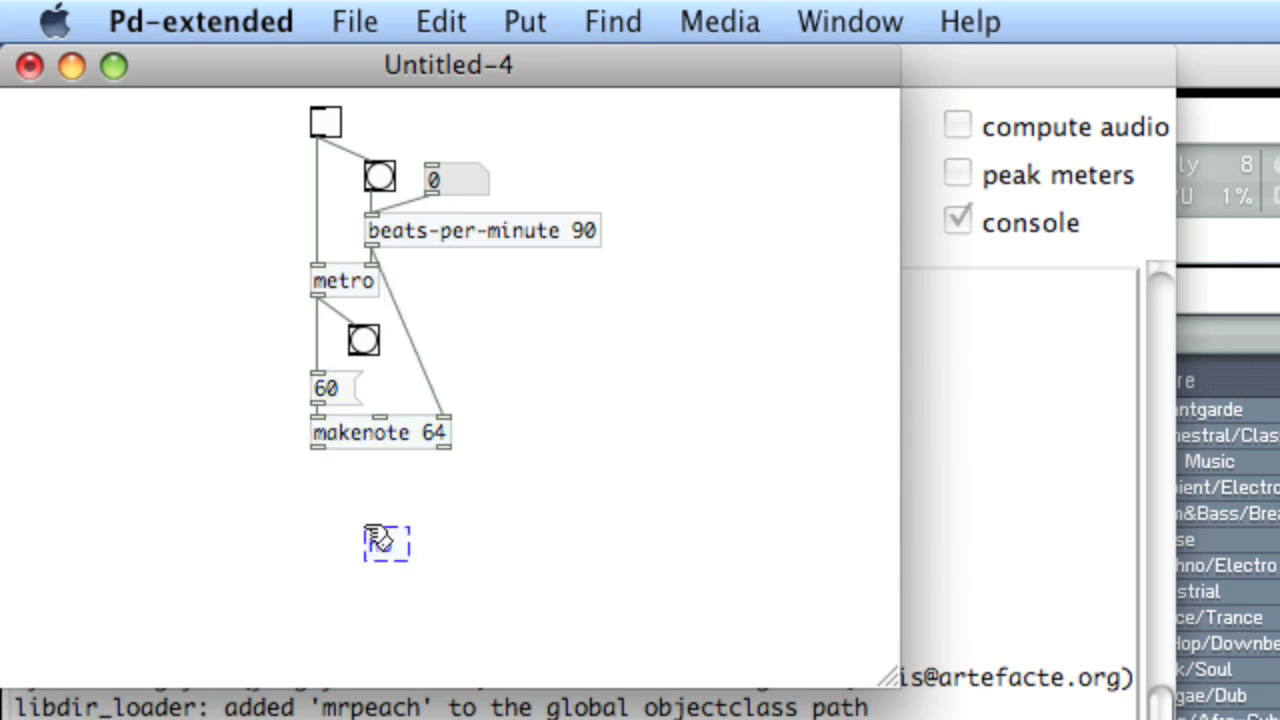
Add a noteout 1 object under makenote, fed by makenote's outlets
{"action": "type", "text": "noteout 1"}
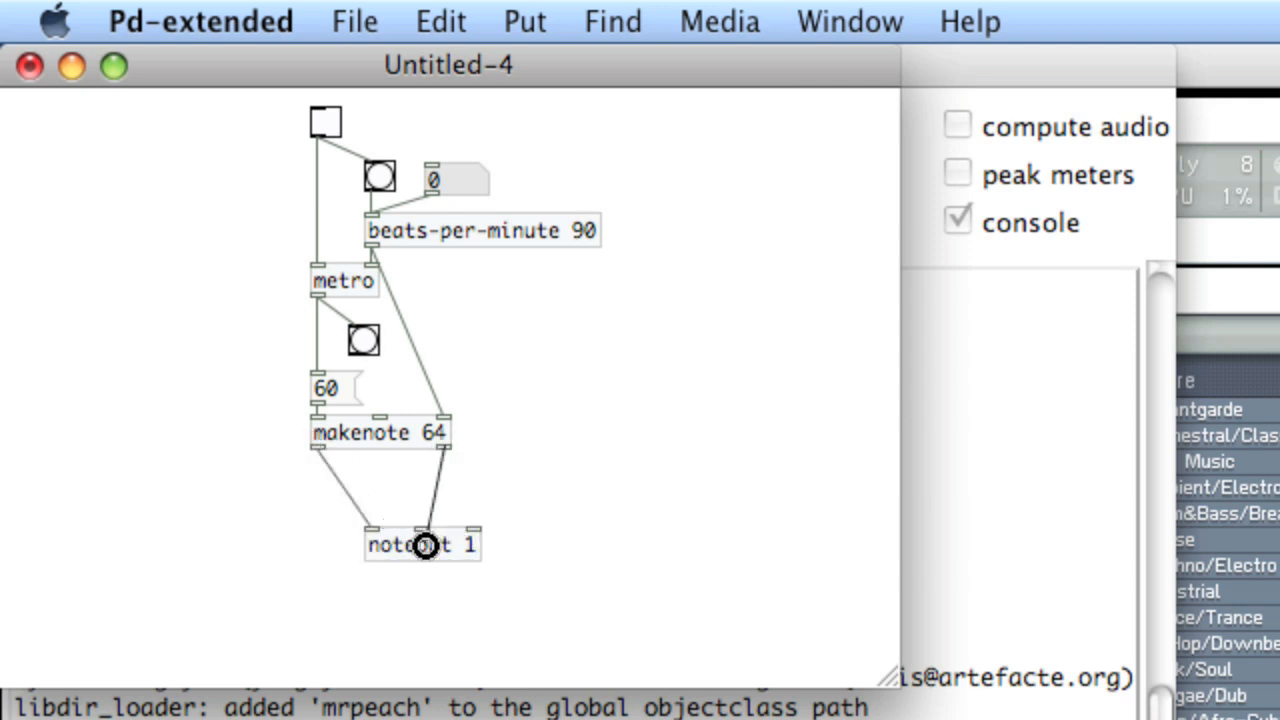
{"action": "left_click_drag", "start_coordinate": [422, 544], "coordinate": [422, 504]}
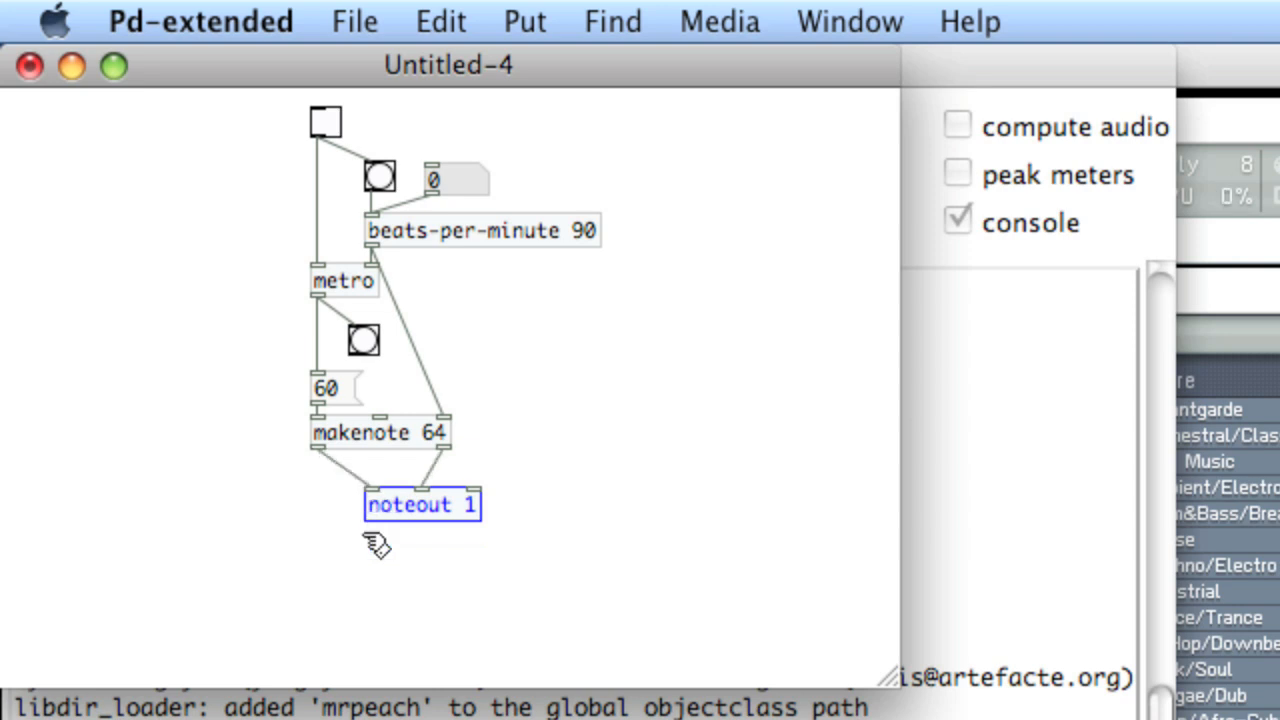
{"action": "left_click_drag", "start_coordinate": [420, 504], "coordinate": [368, 484]}
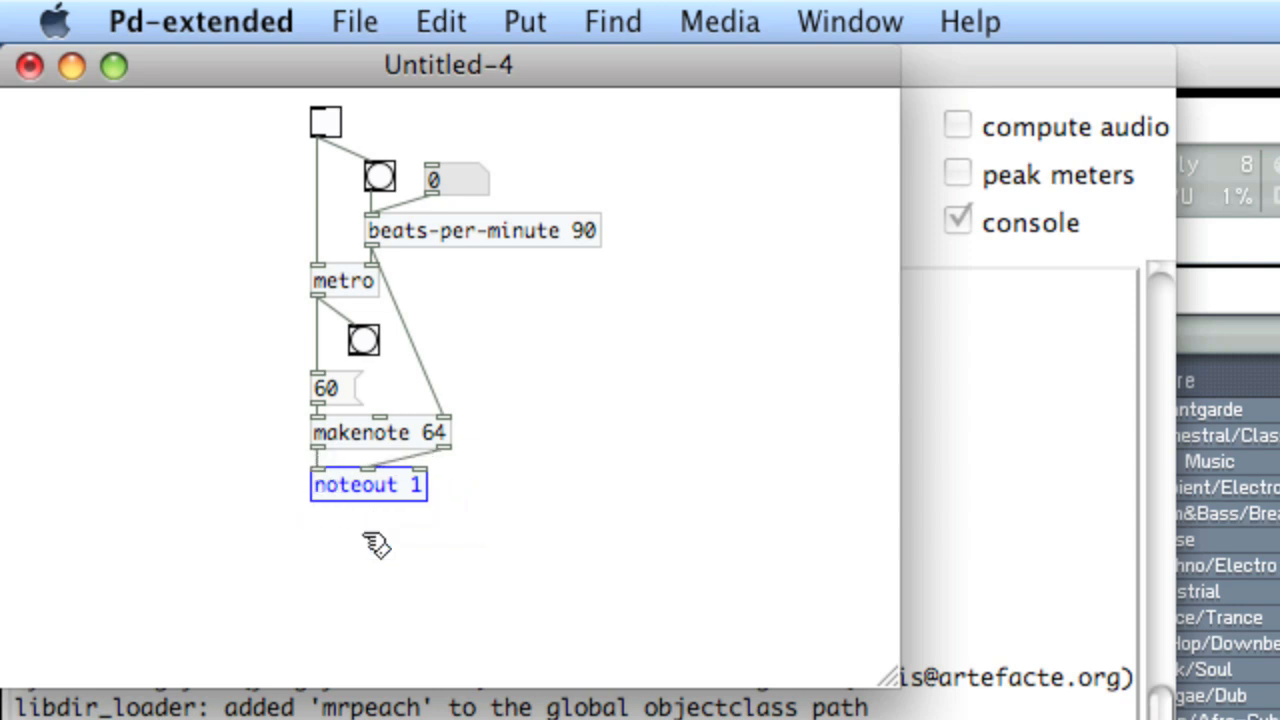
Leave edit mode, set the tempo number box to 151 BPM, then toggle the metronome on and off
{"action": "left_click", "coordinate": [326, 122]}
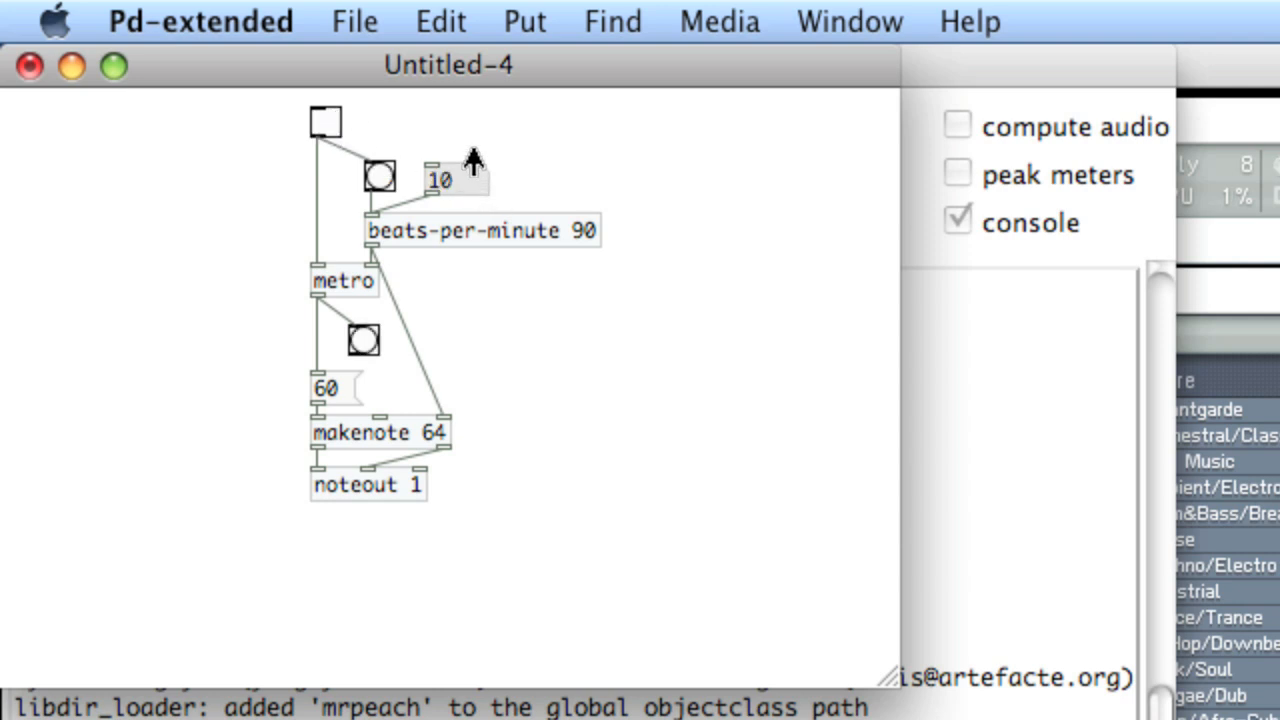
{"action": "left_click_drag", "start_coordinate": [440, 180], "coordinate": [464, 180]}
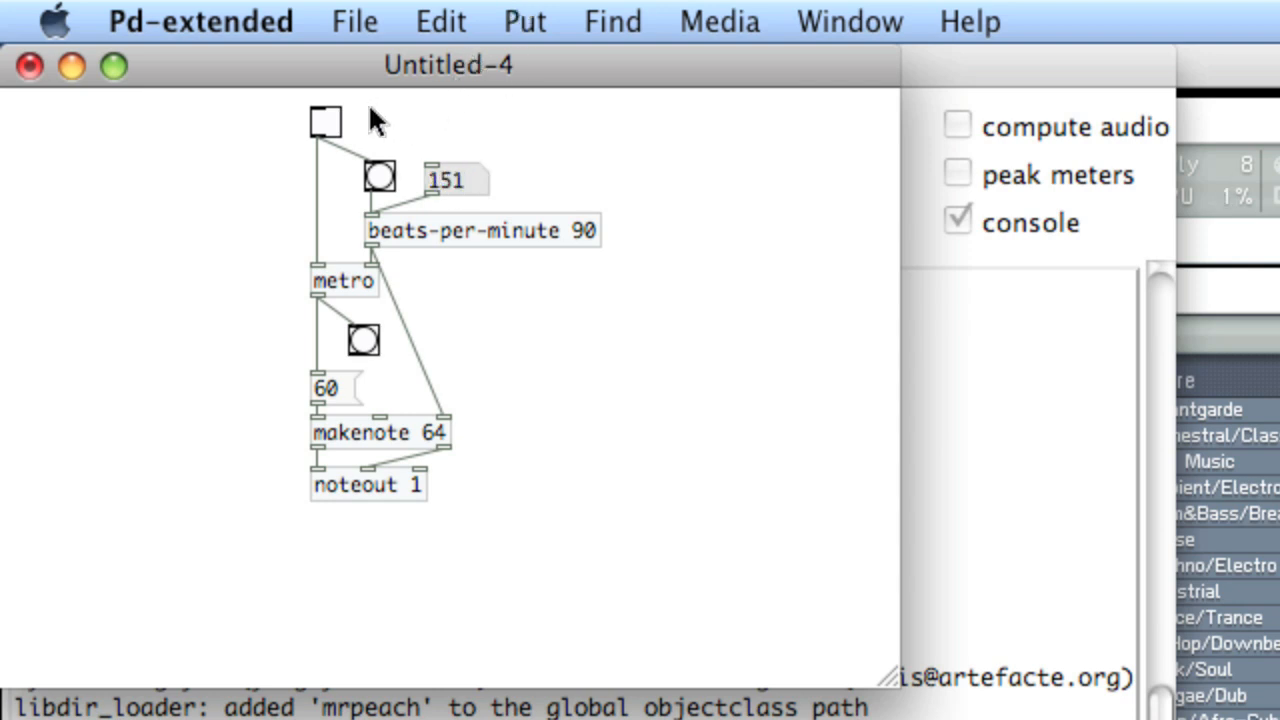
{"action": "left_click", "coordinate": [328, 122]}
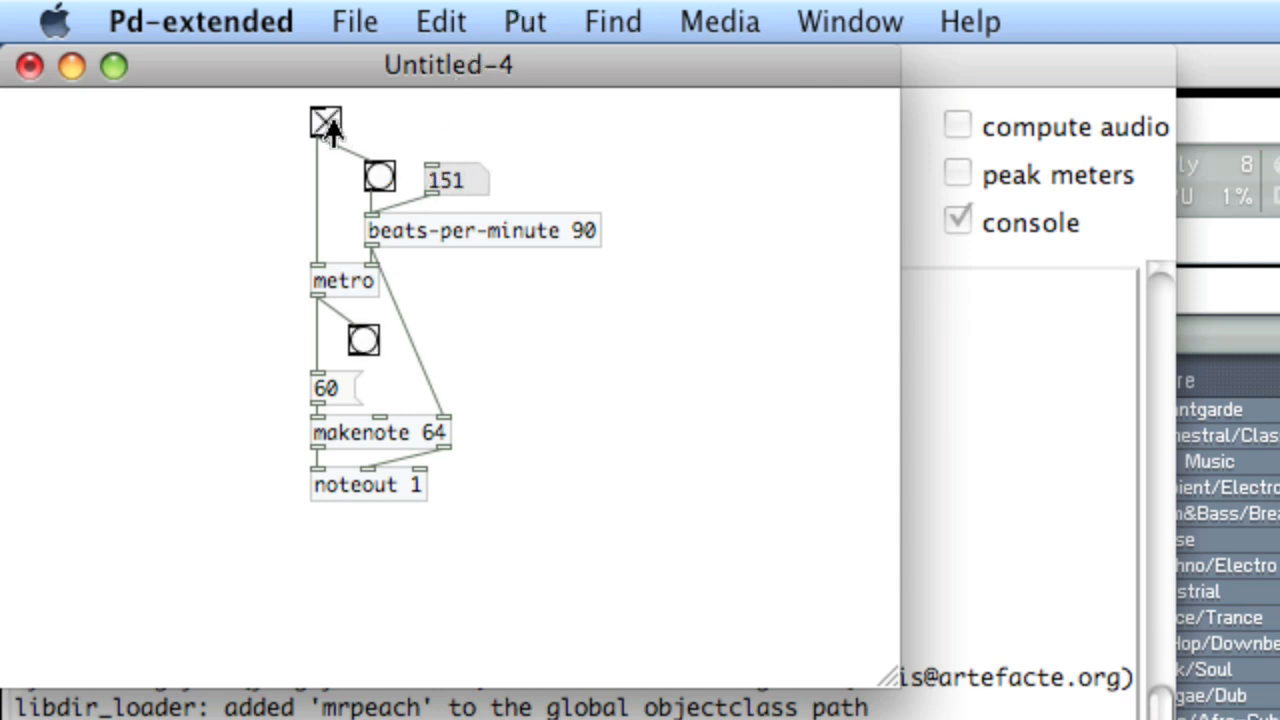
{"action": "left_click", "coordinate": [324, 122]}
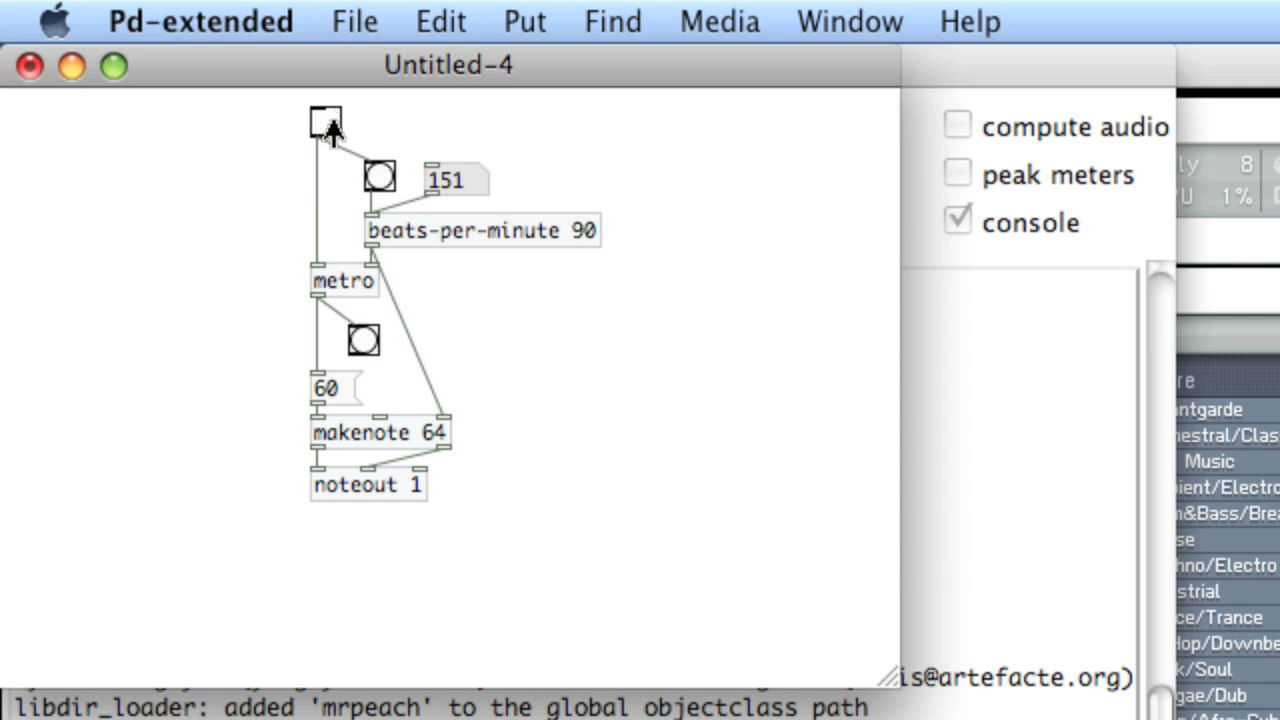